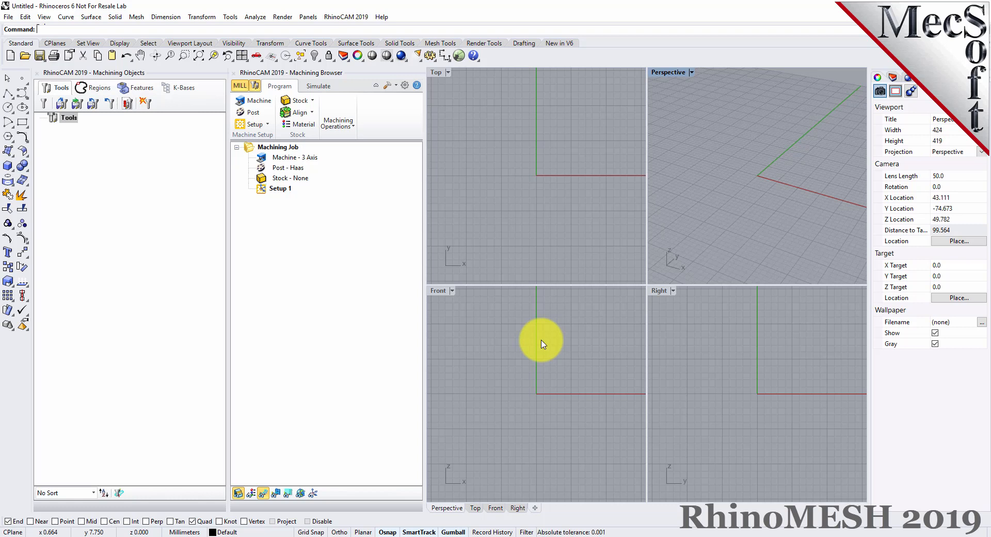
mouse_move(554, 347)
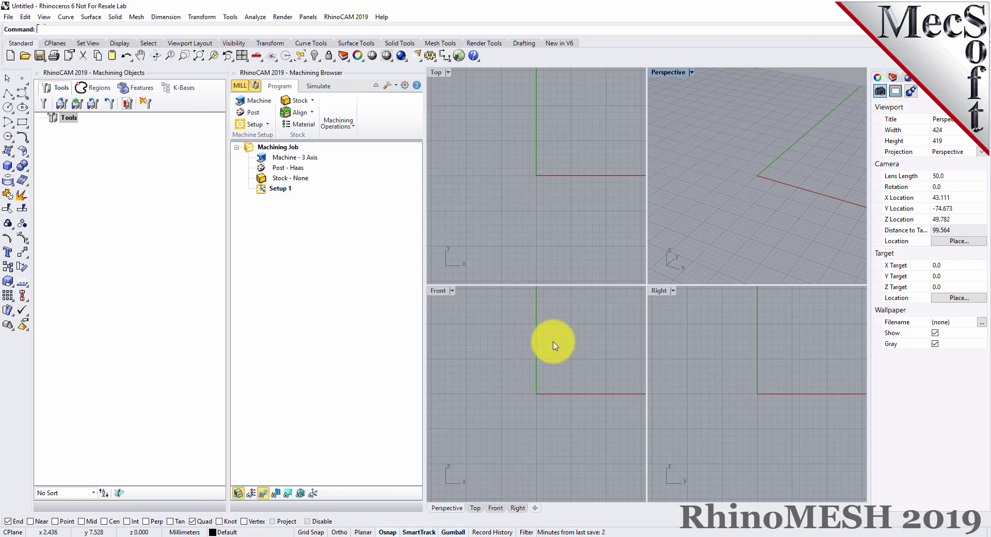
mouse_move(185, 286)
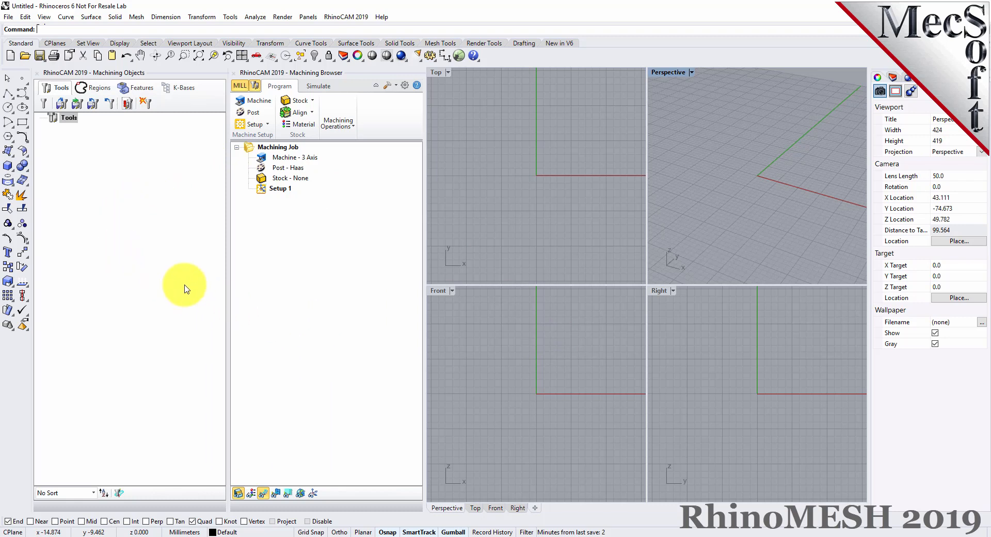
mouse_move(281, 286)
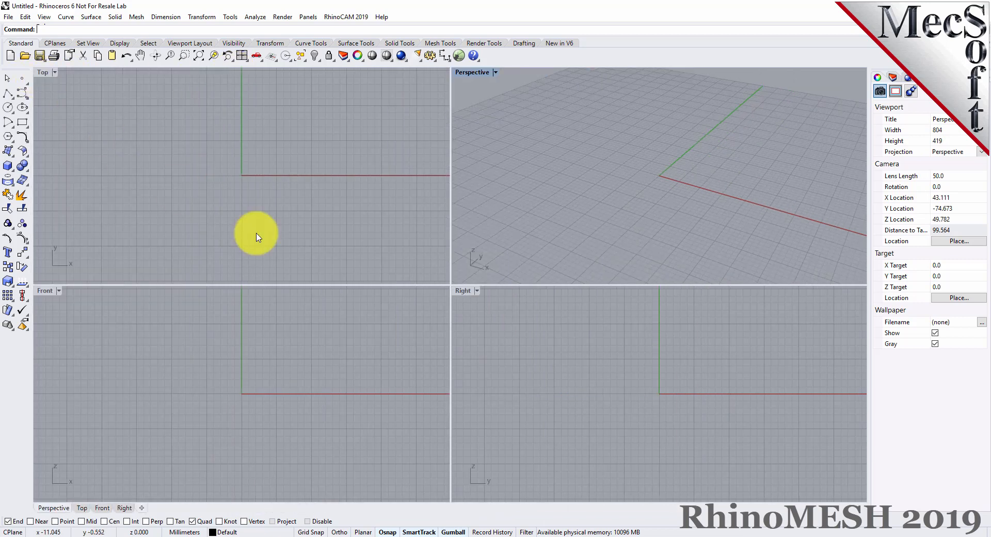
mouse_move(429, 295)
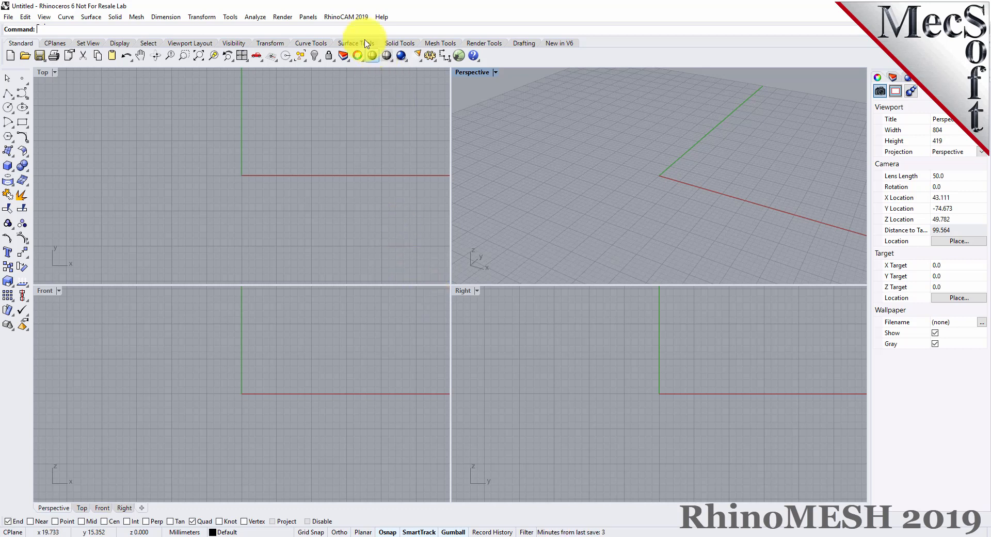
Switch to the MESH module from the RhinoCAM 2019 menu to load its browser.
click(345, 18)
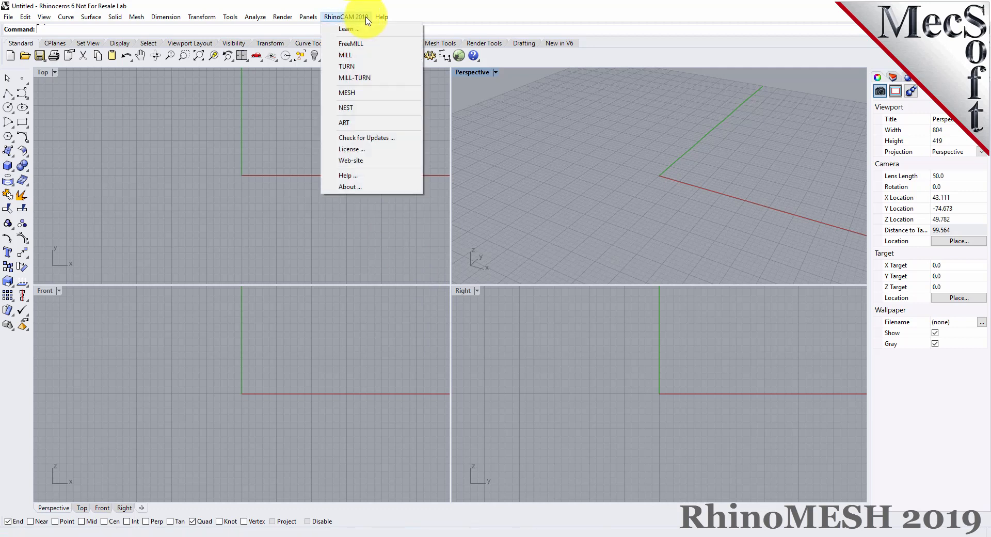
mouse_move(366, 124)
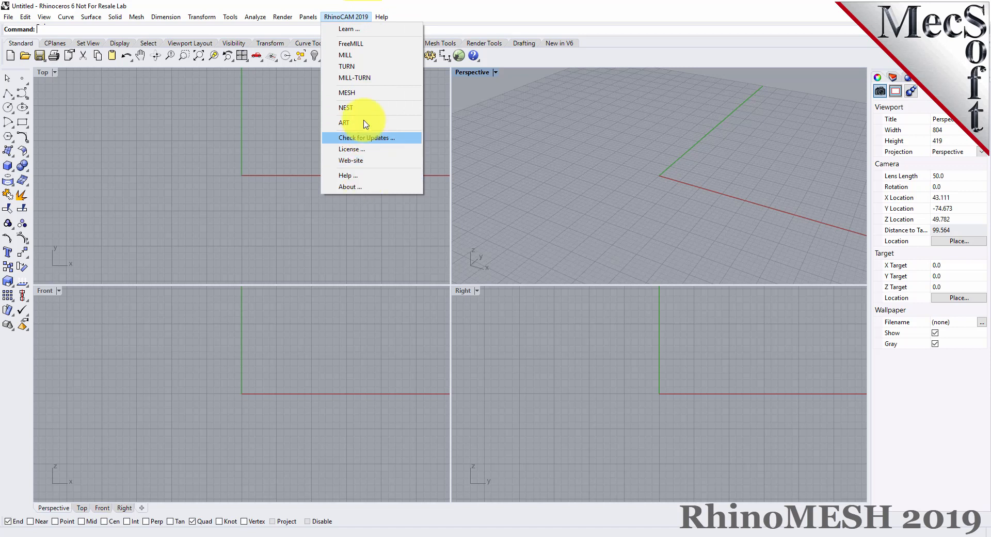
click(347, 93)
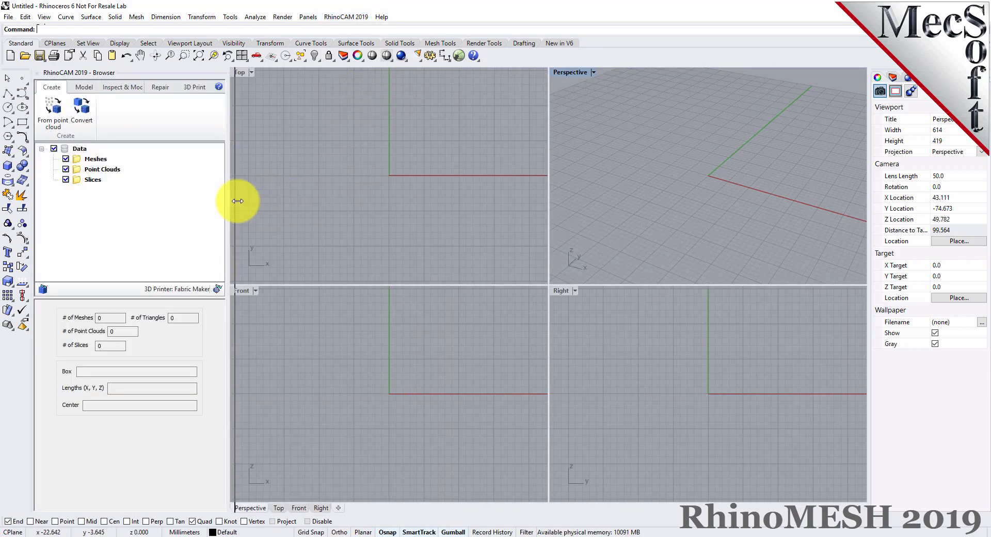
Widen the MESH browser panel to fit its full contents.
drag(239, 201, 247, 201)
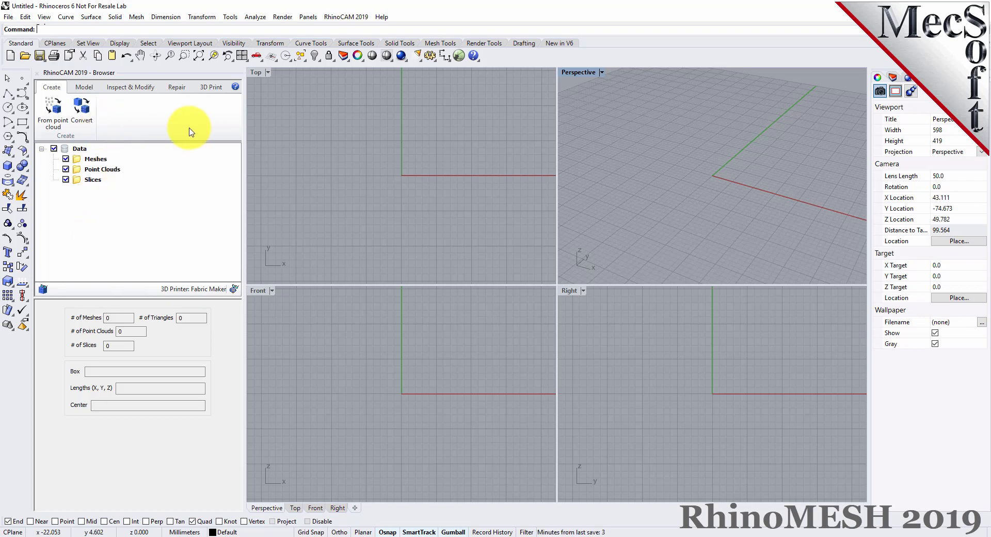
mouse_move(80, 106)
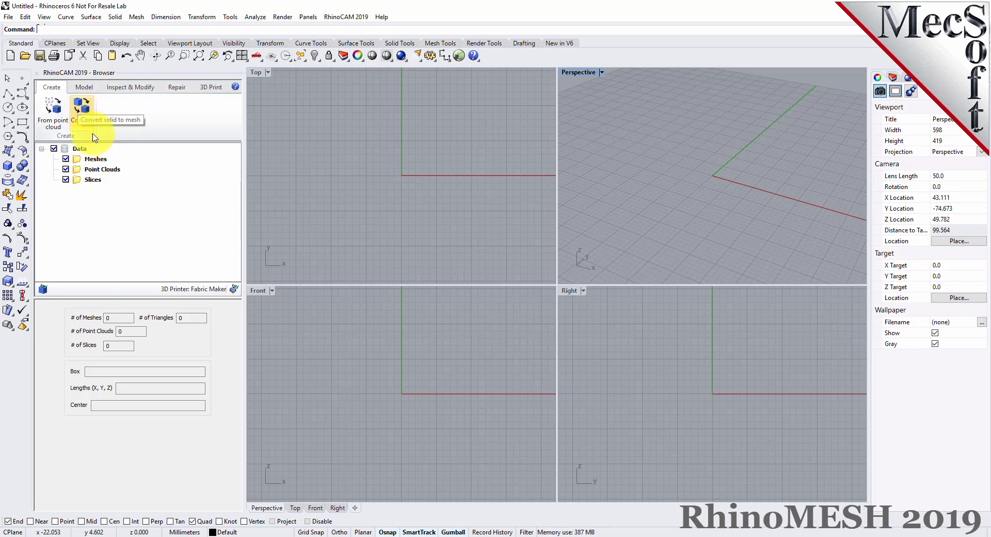
mouse_move(91, 228)
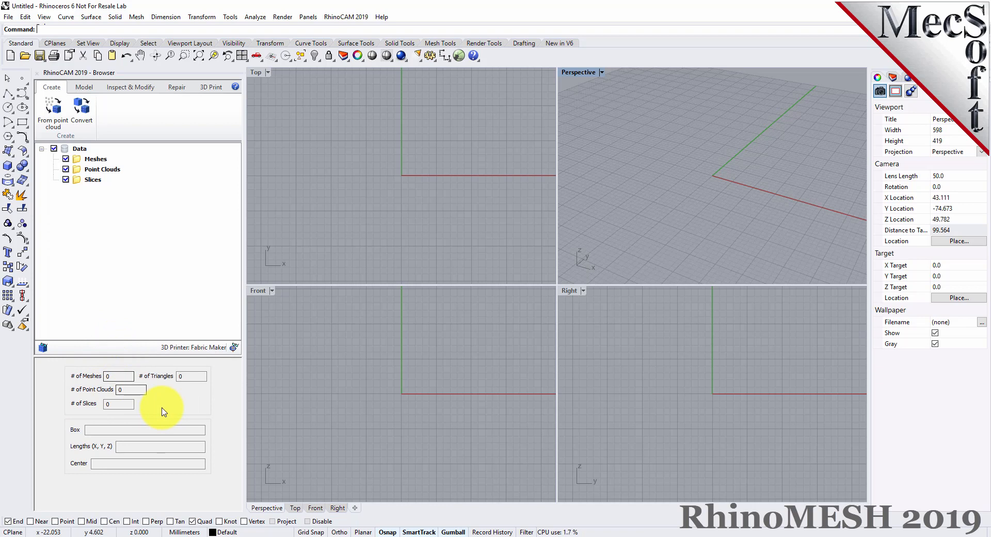
mouse_move(237, 403)
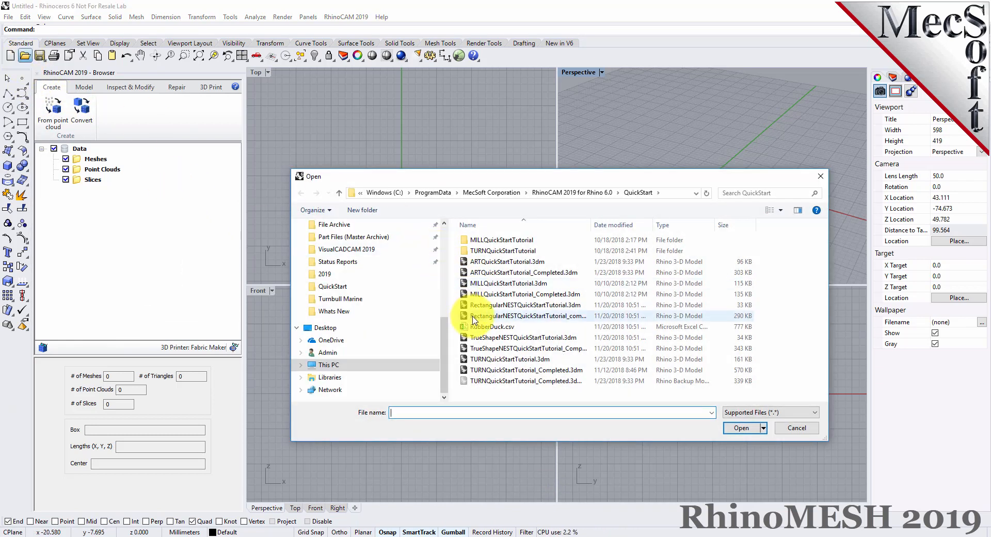
Import RubberDuck.csv as a comma-delimited point cloud (Point Cloud 0).
click(492, 326)
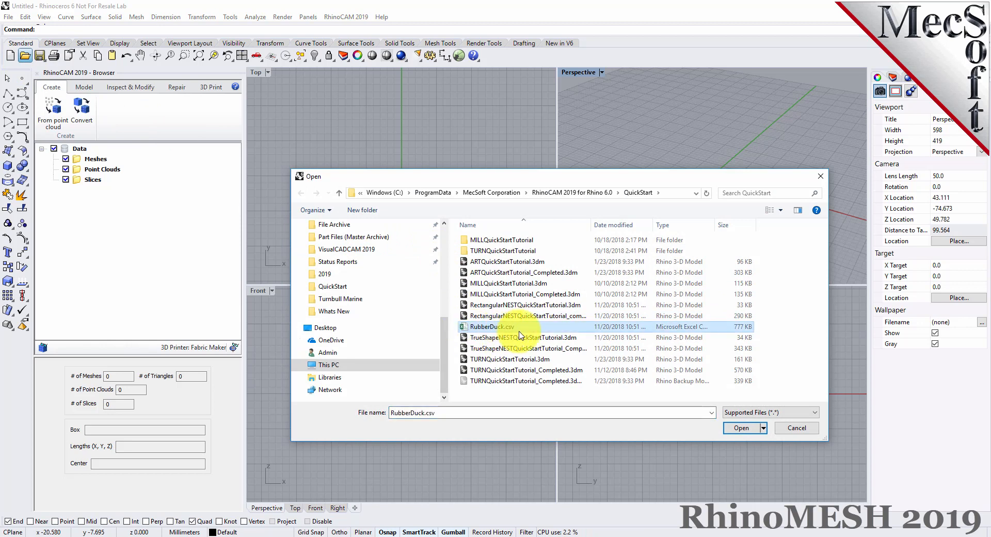
click(741, 427)
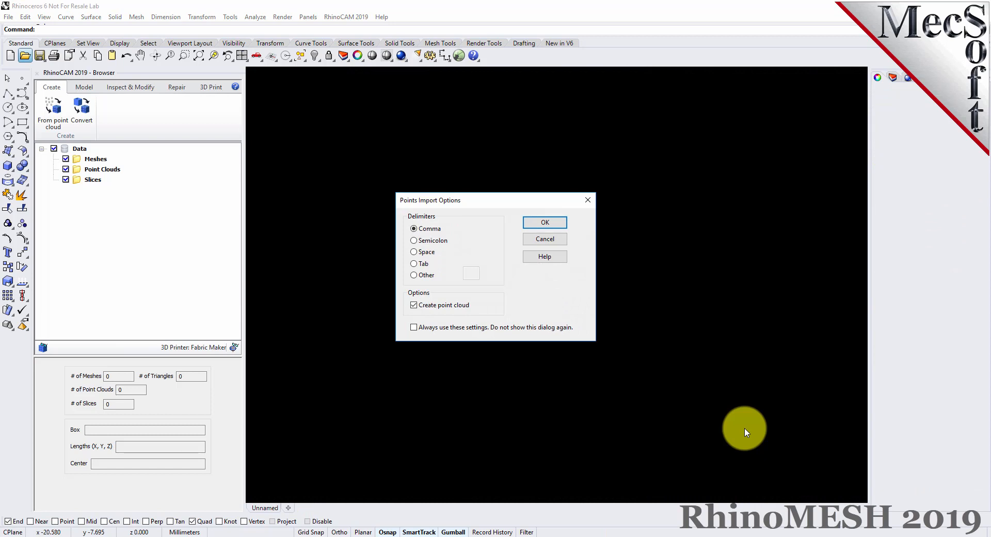
mouse_move(570, 269)
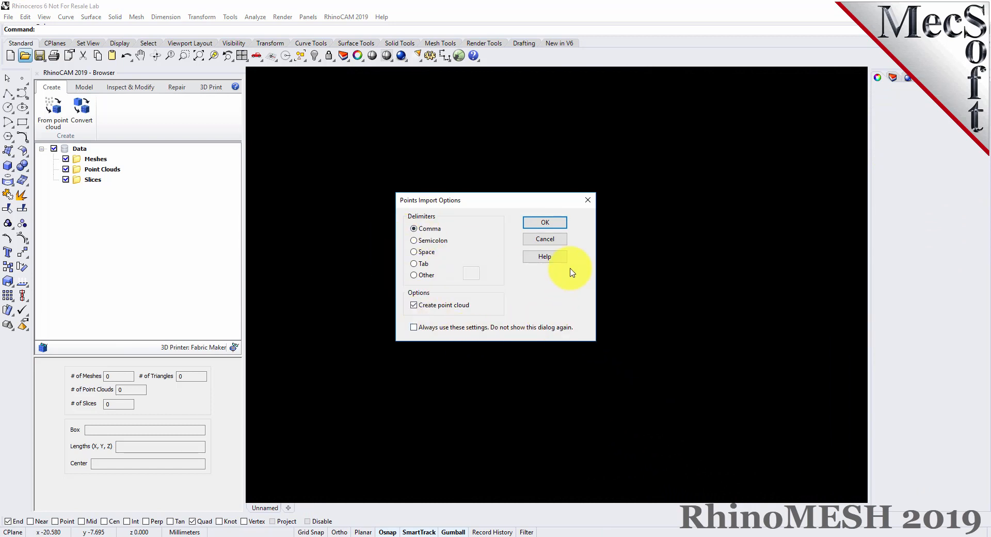
click(545, 222)
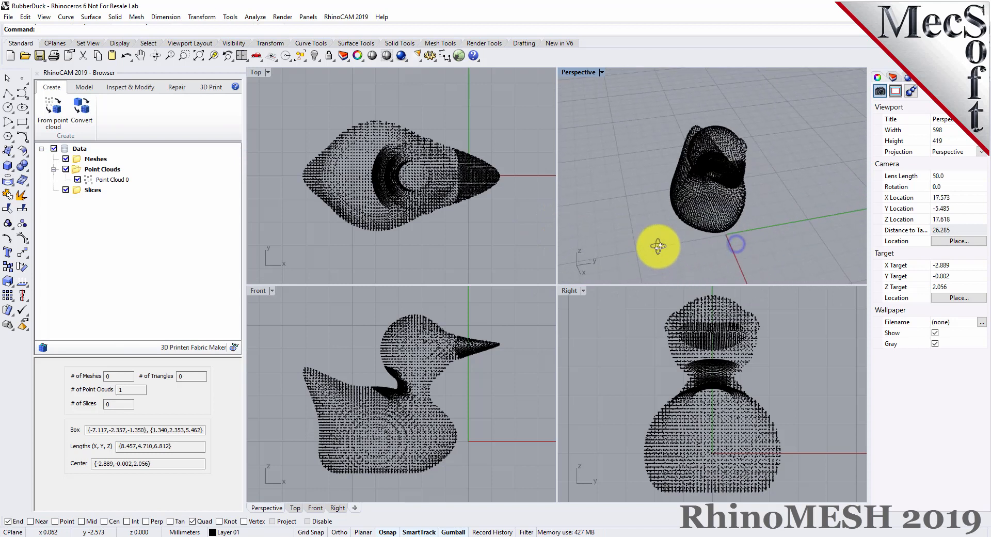
Select Point Cloud 0 in the data tree to show its 12,508 points and extents.
drag(658, 247, 745, 256)
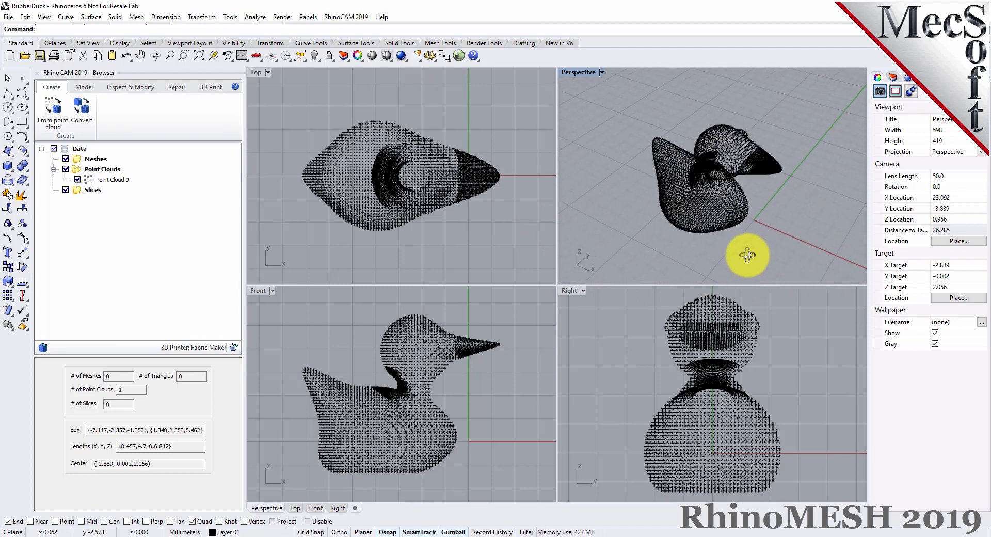
click(112, 180)
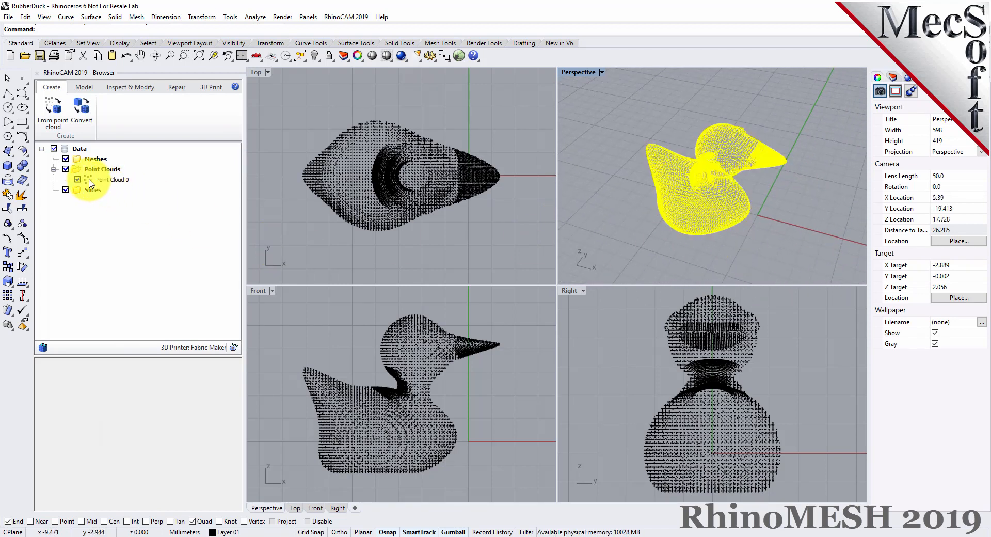
click(111, 180)
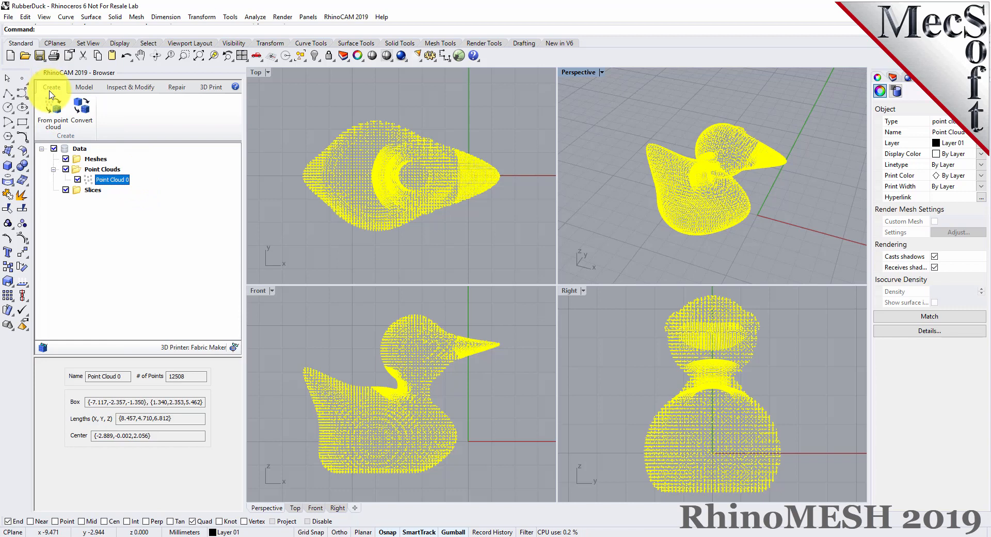
Create MESH 0 from the duck point cloud with multiplier 2.5, giving 23,950 triangles.
click(51, 112)
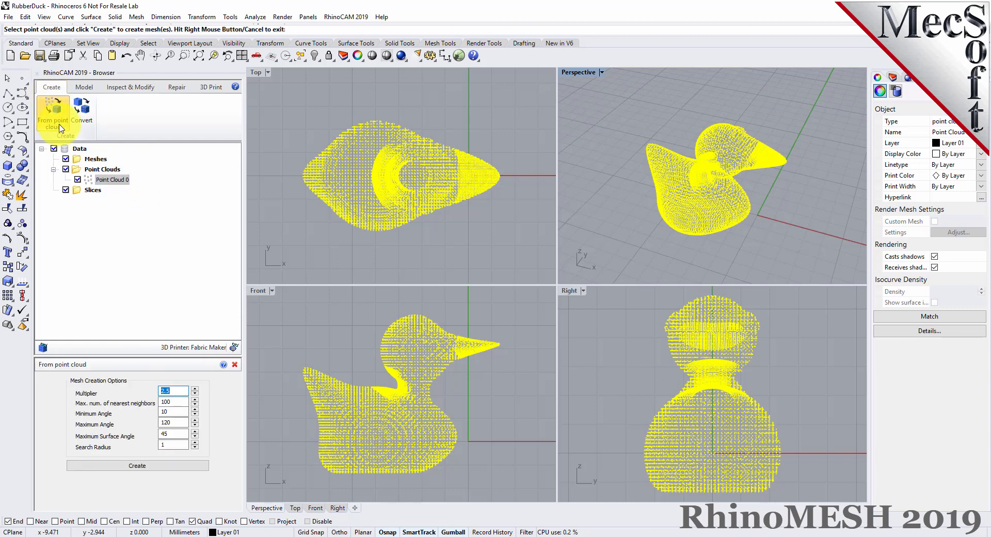
mouse_move(127, 418)
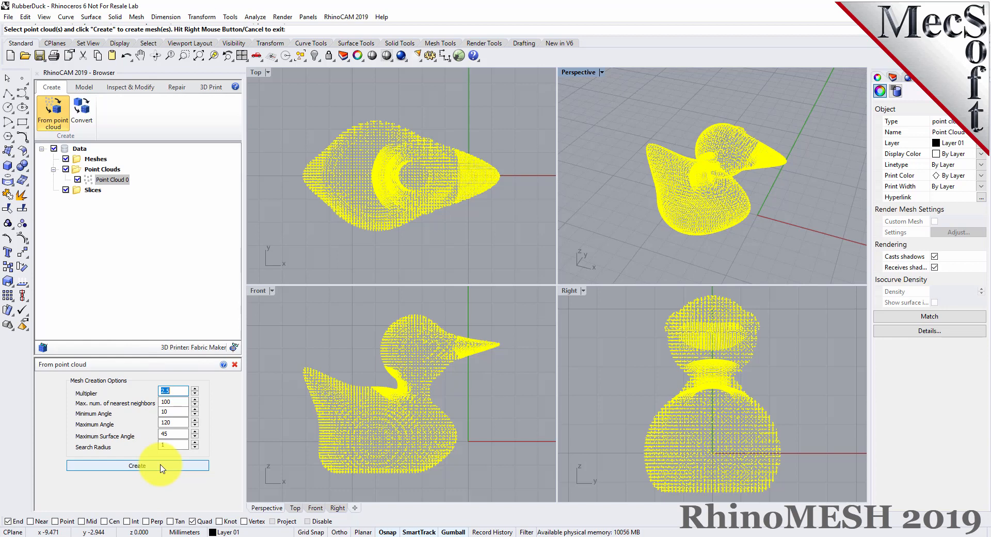
click(137, 465)
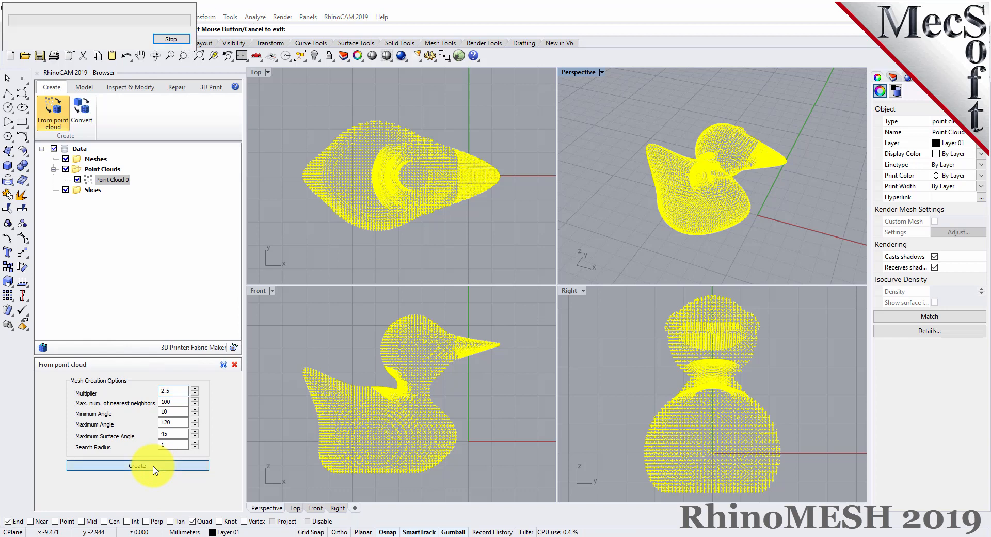
click(137, 465)
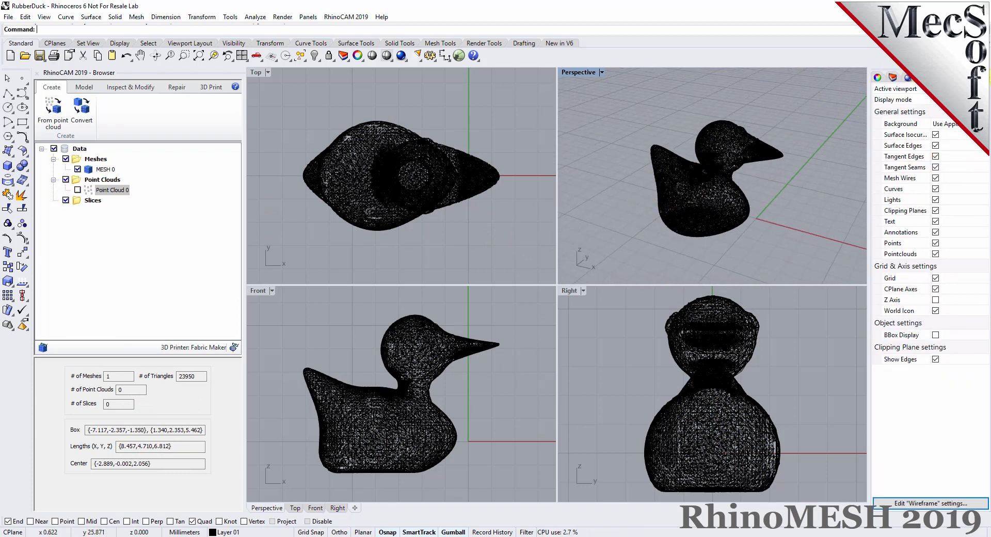
Hide Point Cloud 0 and toggle Mesh Wires off and on so the shaded duck mesh shows its edges.
click(936, 177)
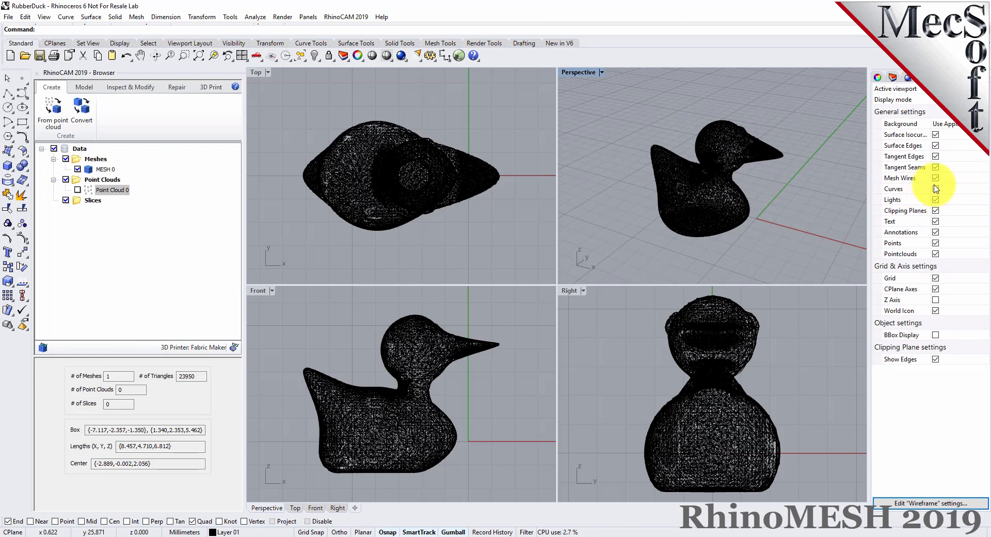
click(935, 178)
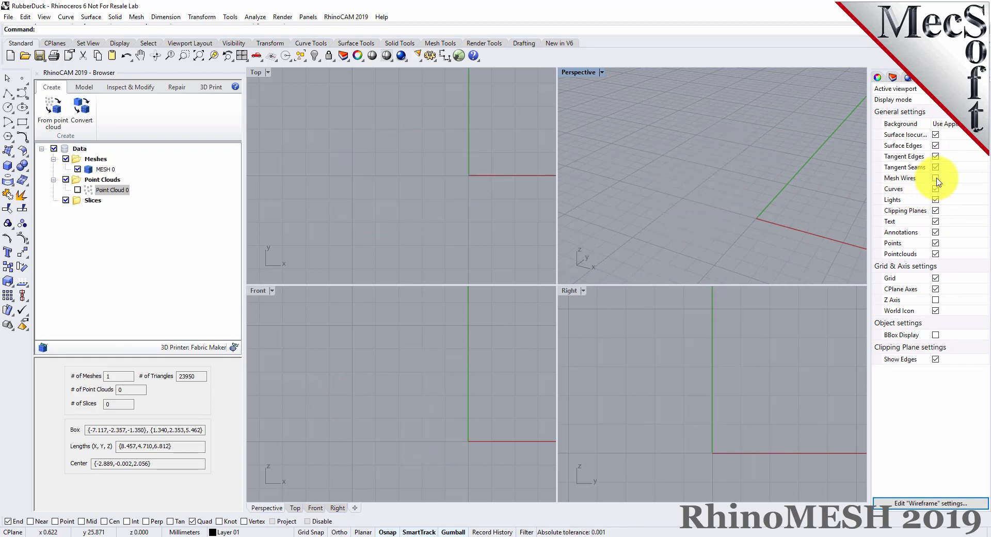
click(386, 56)
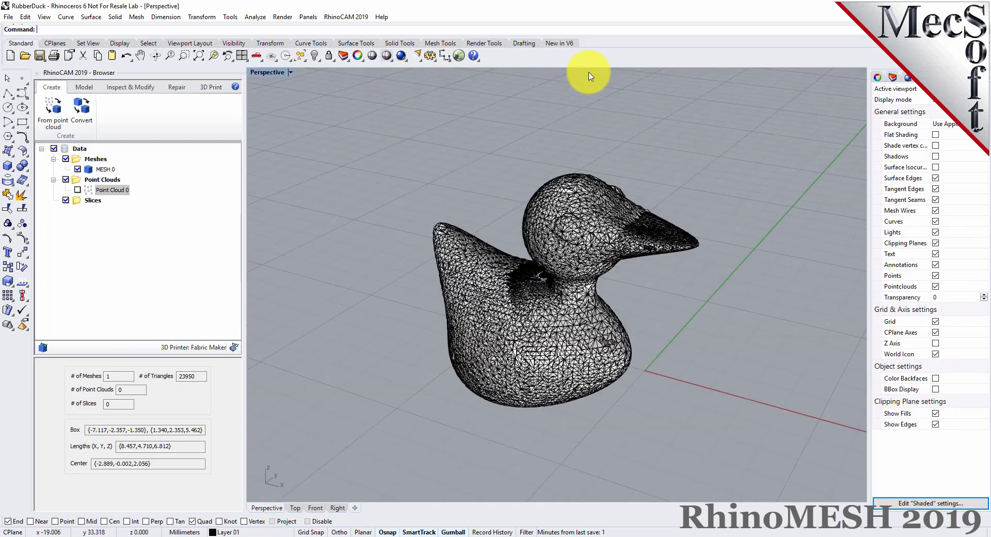
drag(587, 76, 464, 310)
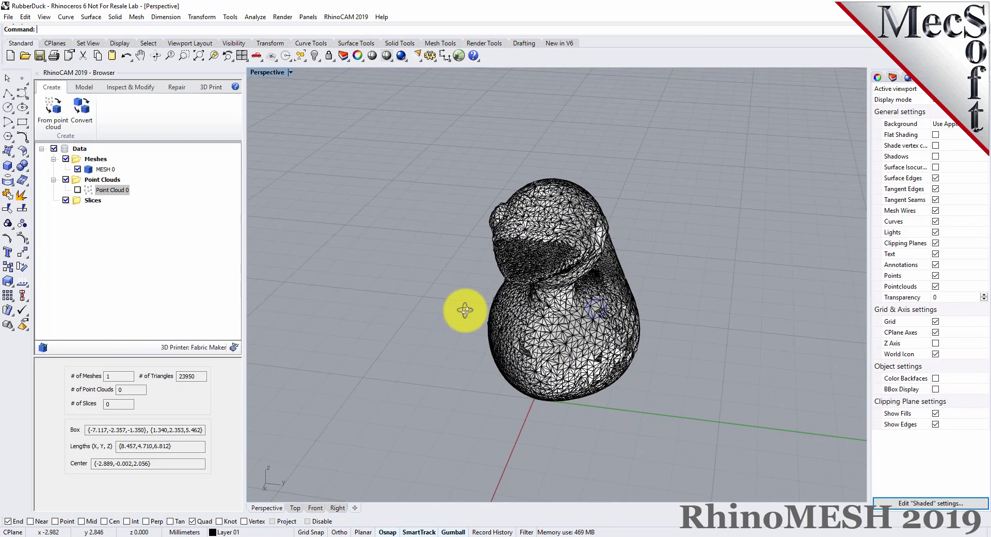
drag(465, 311, 607, 256)
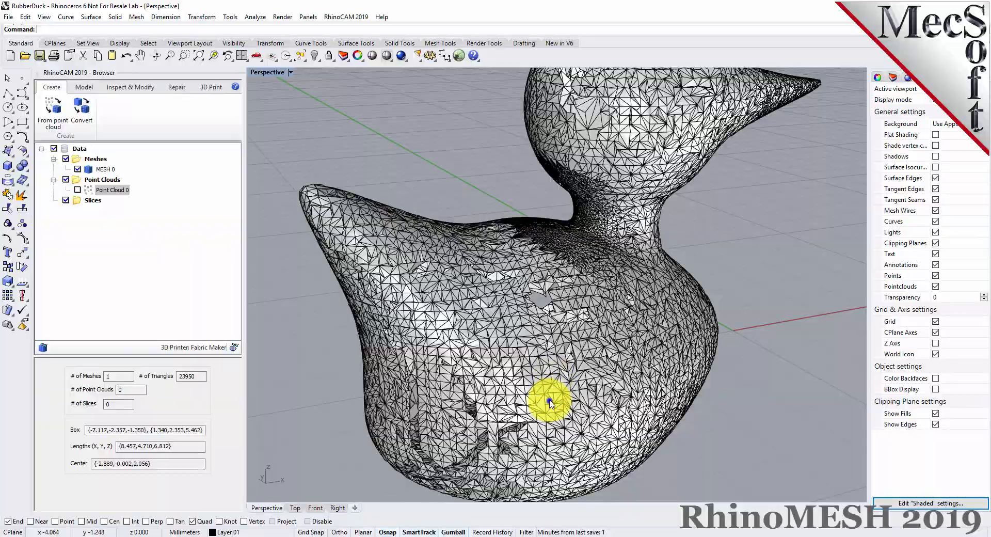
drag(553, 401, 560, 325)
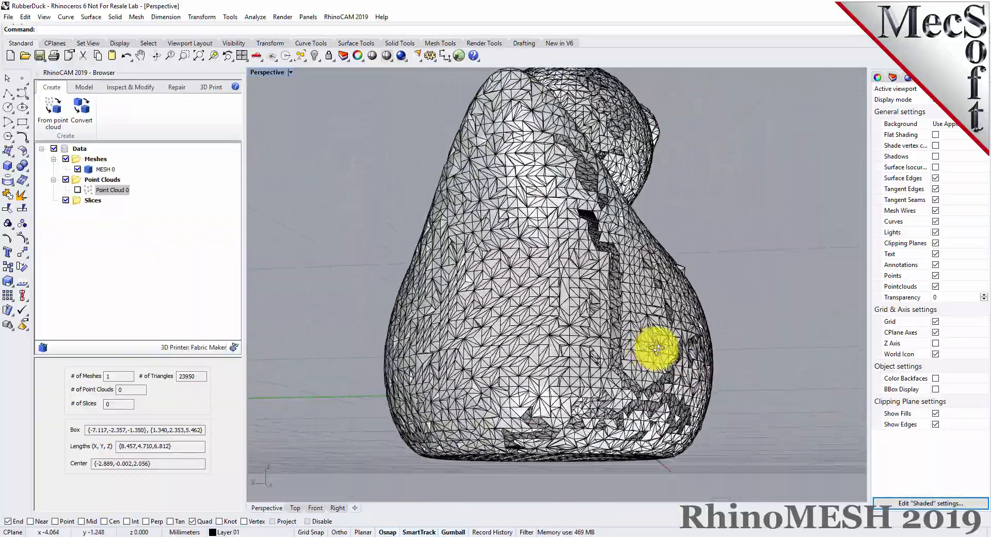
drag(658, 348, 598, 436)
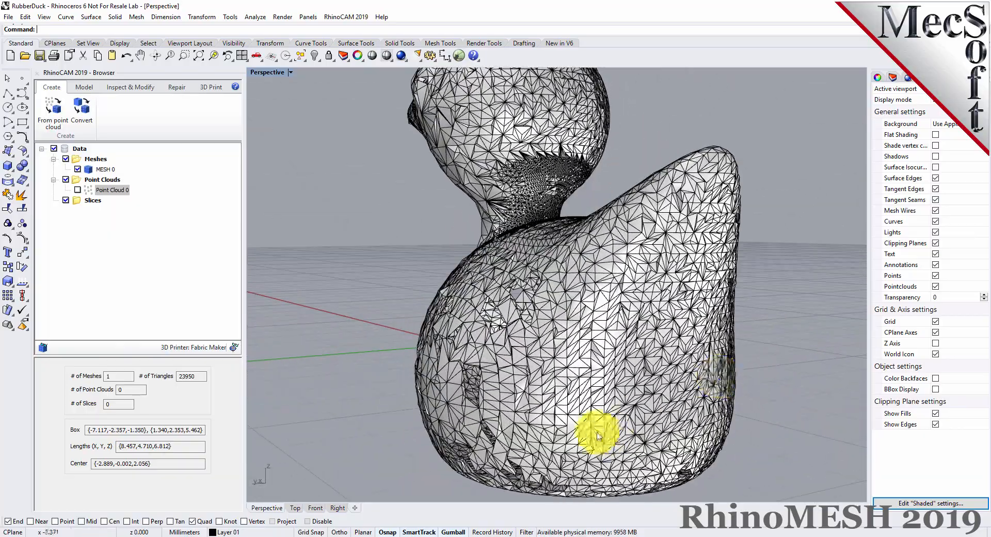
drag(598, 433, 405, 313)
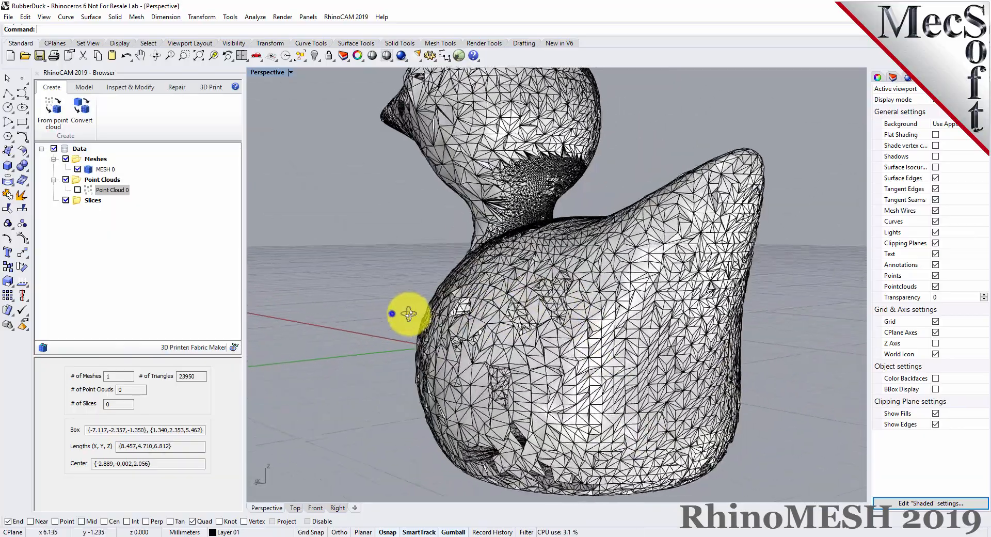
drag(411, 310, 537, 361)
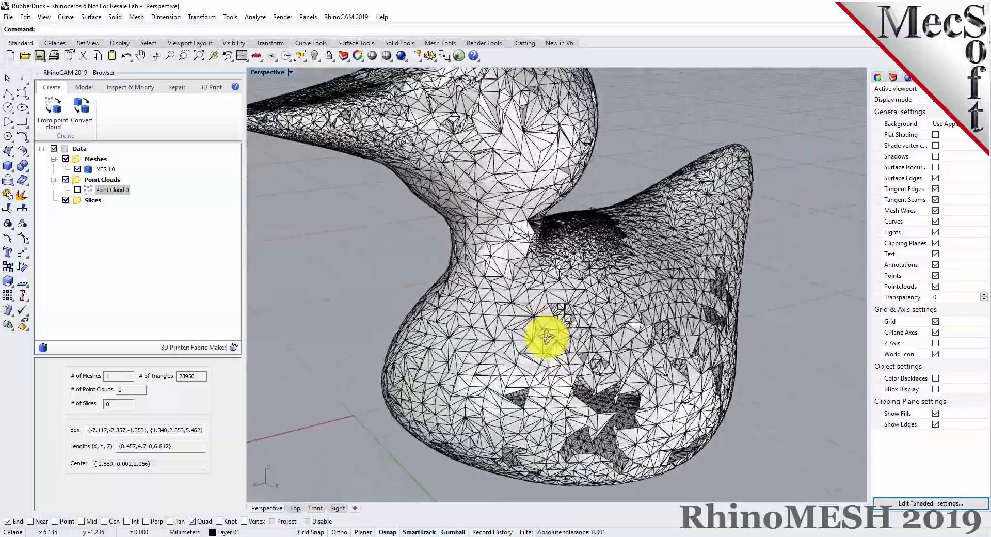
drag(544, 335, 857, 322)
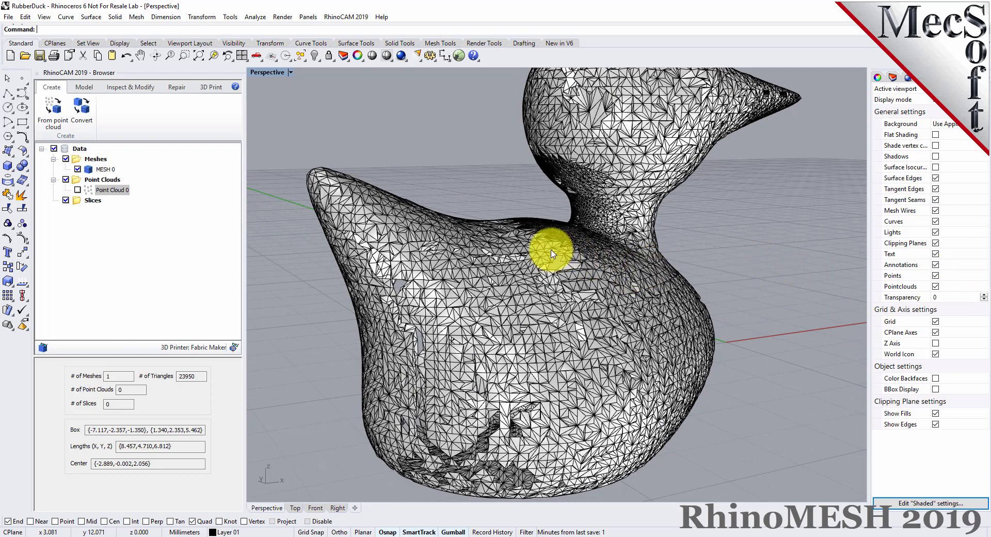
drag(553, 253, 686, 253)
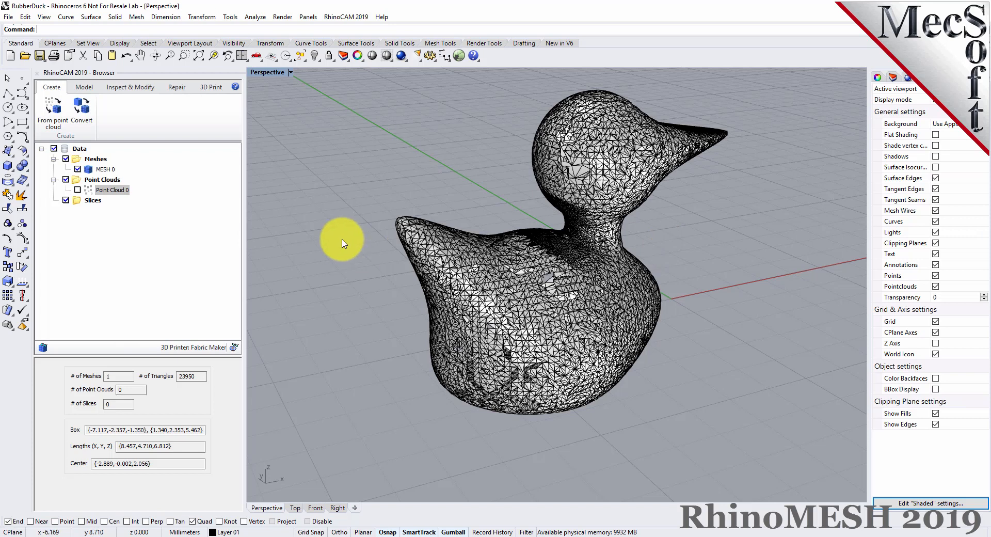
Run the Repair tab's Diagnose checks on the duck mesh for open edges and bad triangles.
click(176, 87)
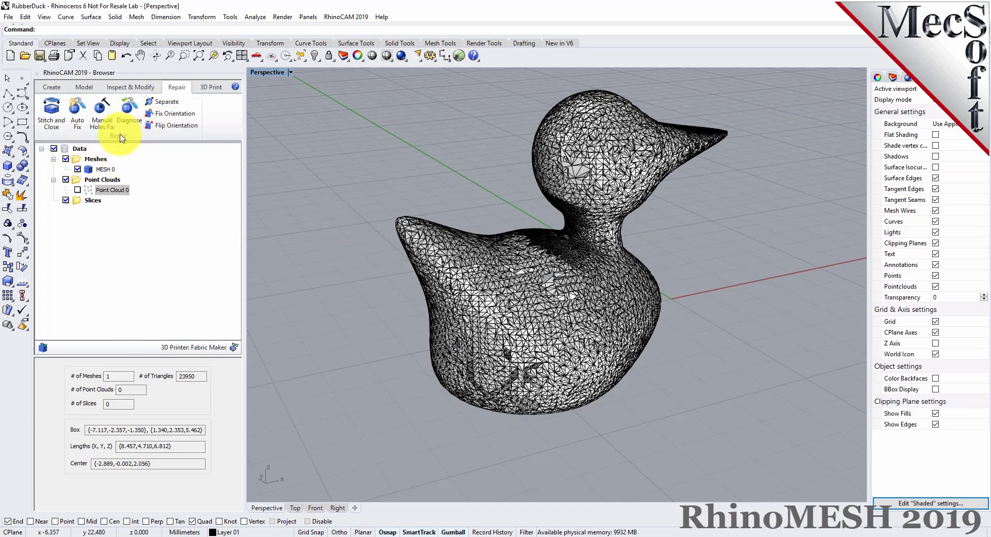
click(129, 106)
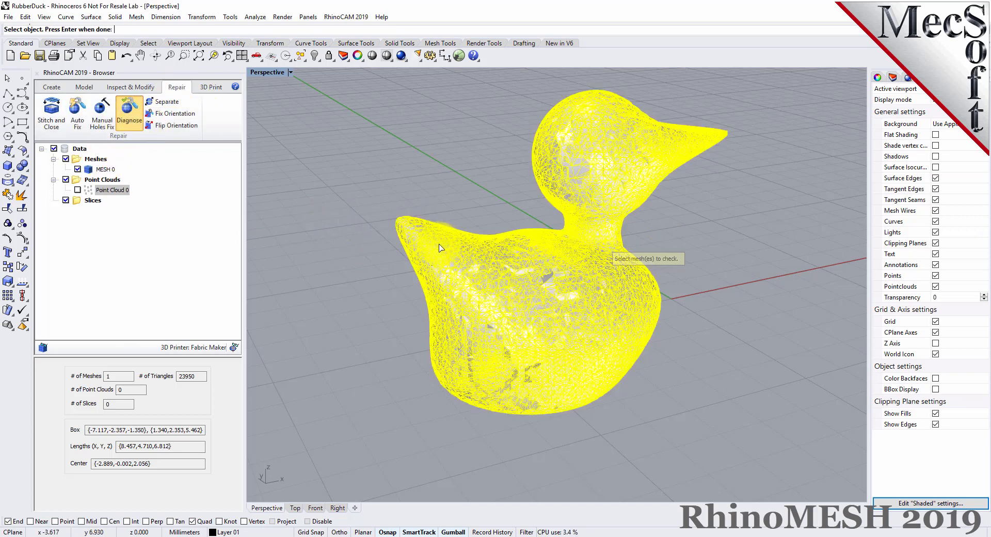
click(129, 106)
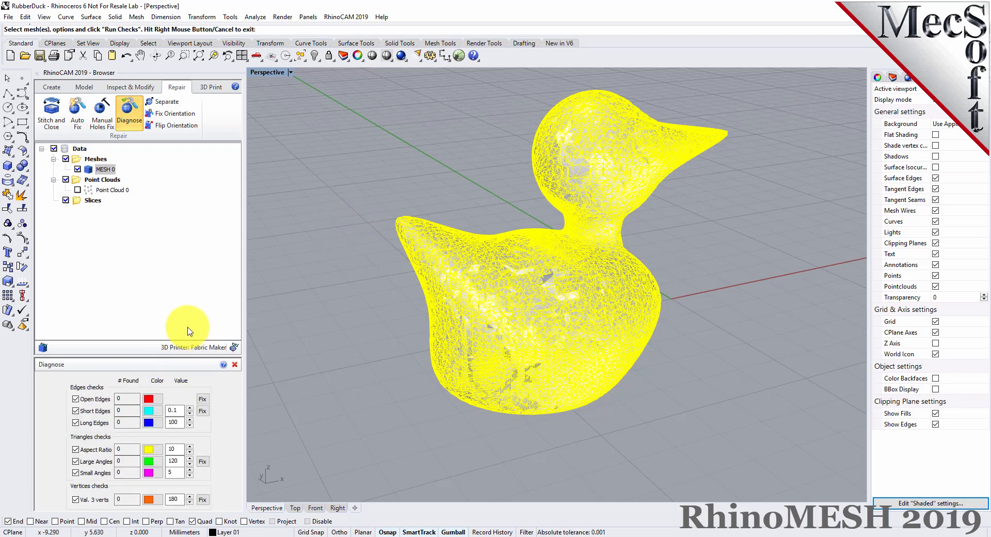
drag(169, 329, 169, 324)
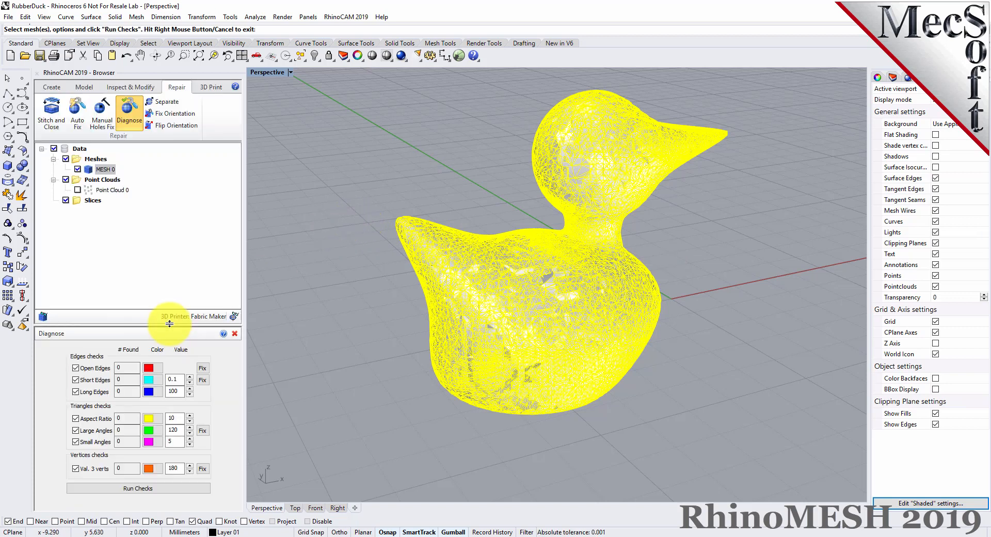
click(137, 488)
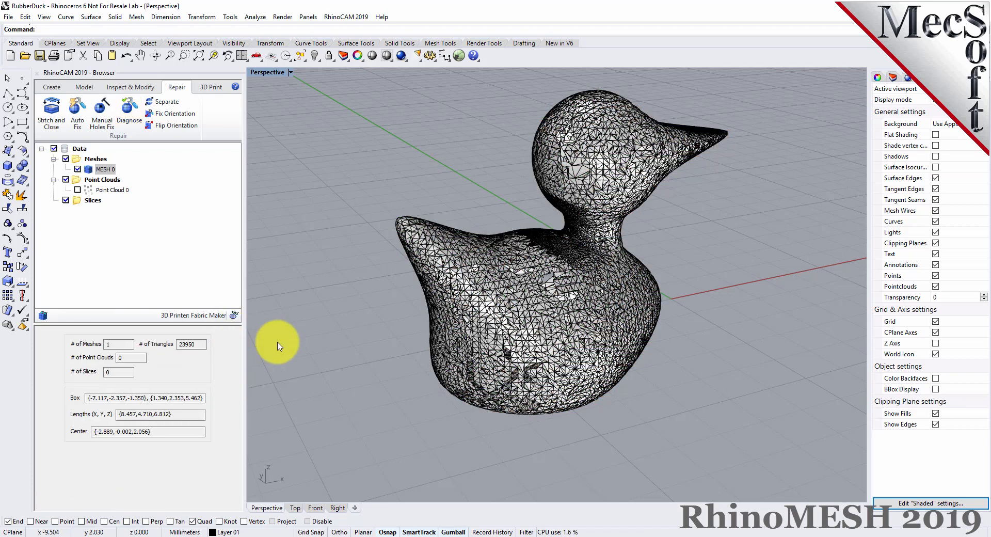
mouse_move(367, 308)
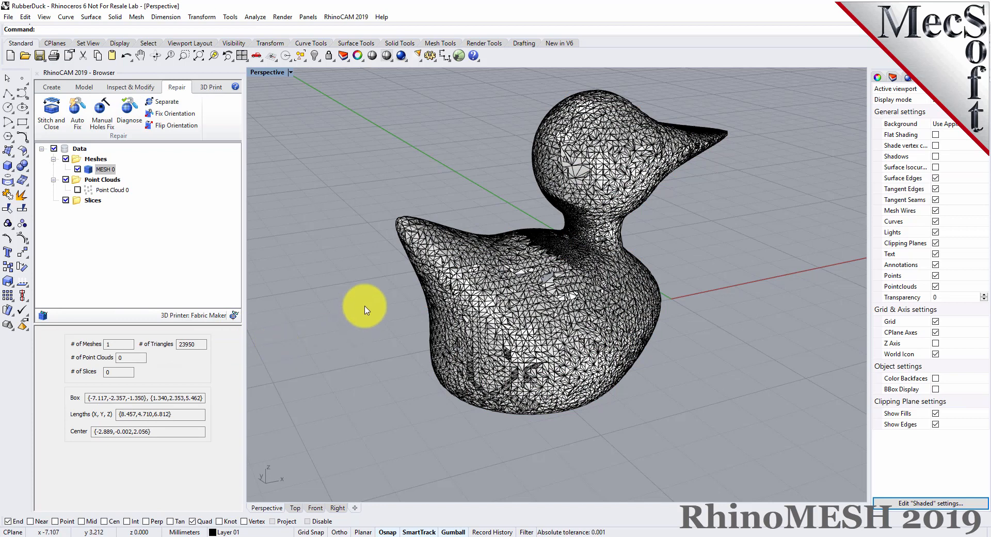
mouse_move(809, 354)
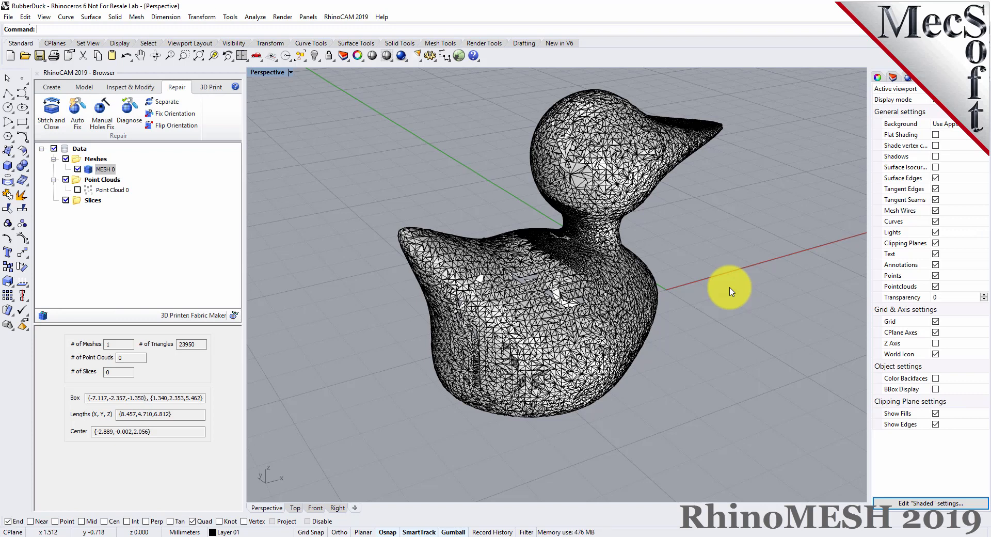
mouse_move(562, 287)
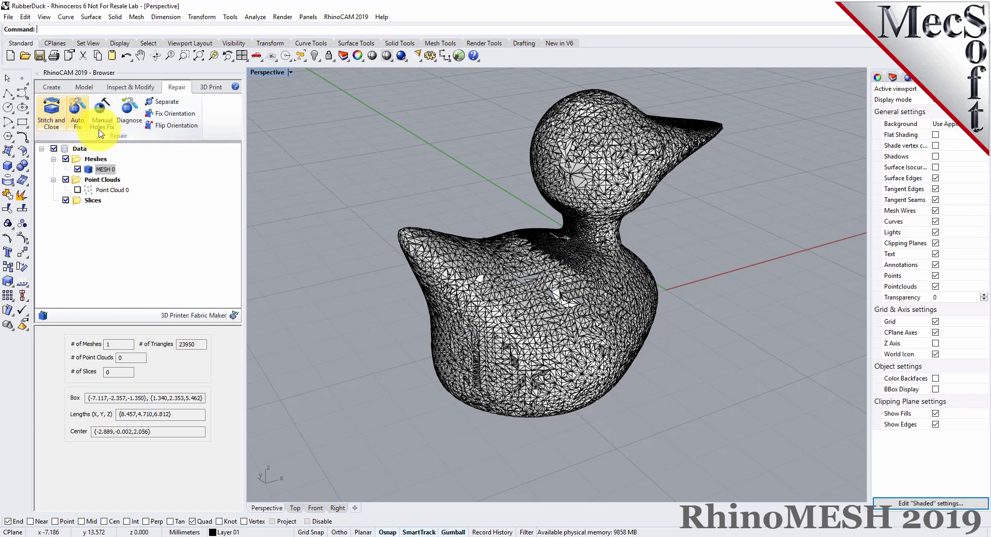
mouse_move(214, 199)
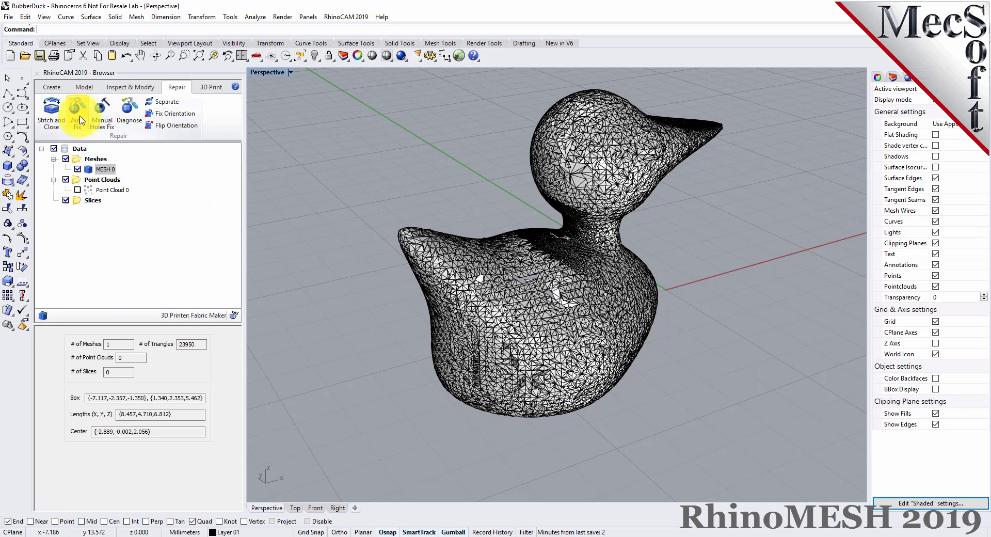
Auto Fix the duck mesh, patching it to 24,880 triangles, and inspect the result.
click(76, 109)
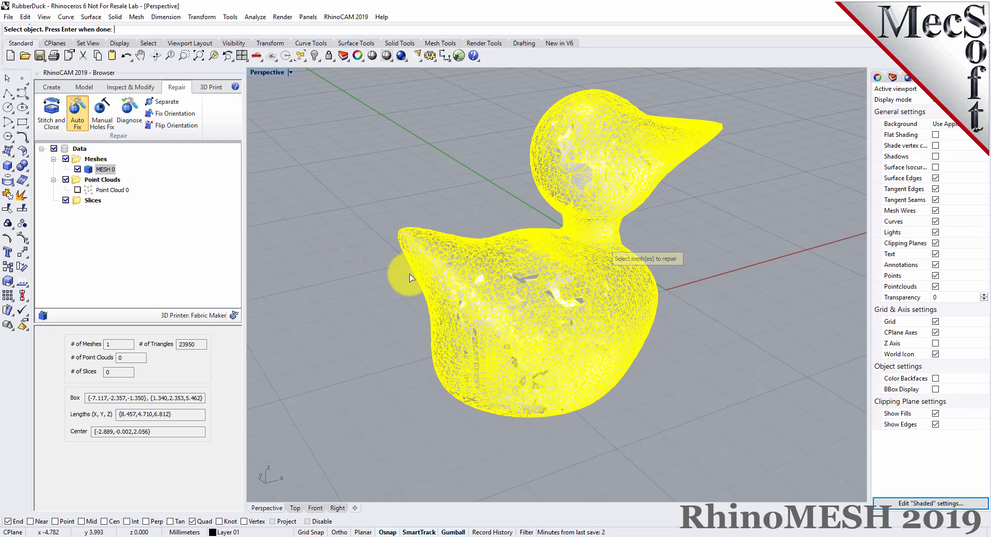
click(77, 113)
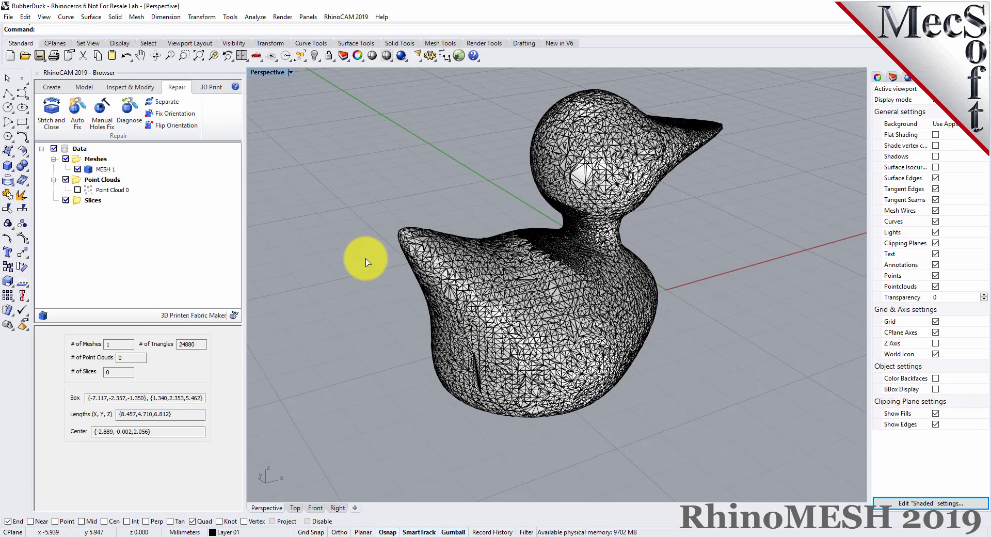
drag(366, 263, 569, 265)
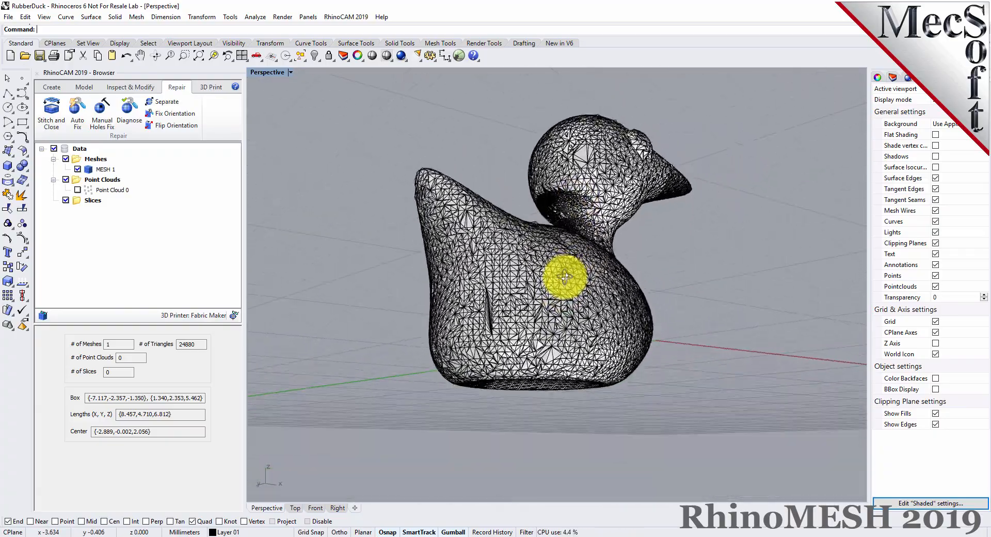
drag(568, 278, 544, 328)
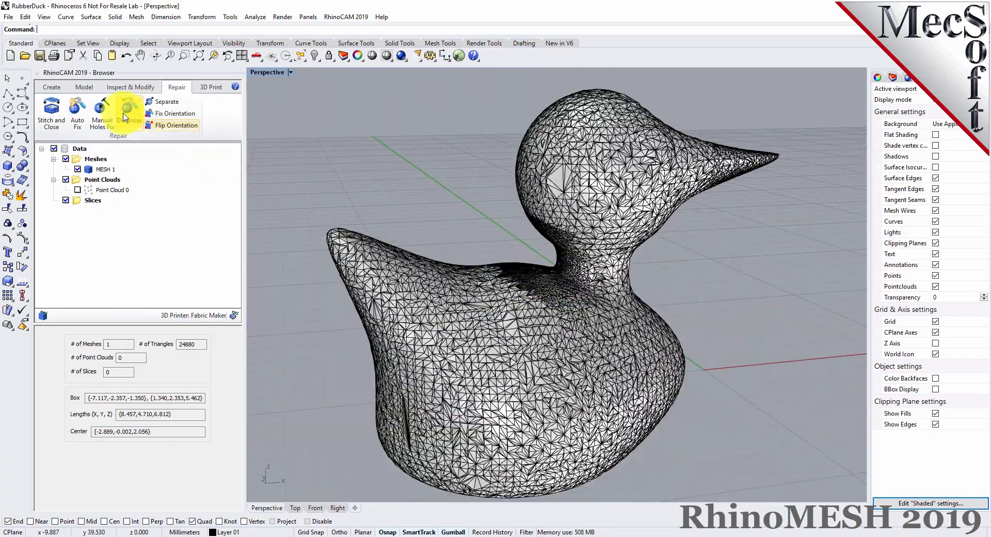
click(129, 109)
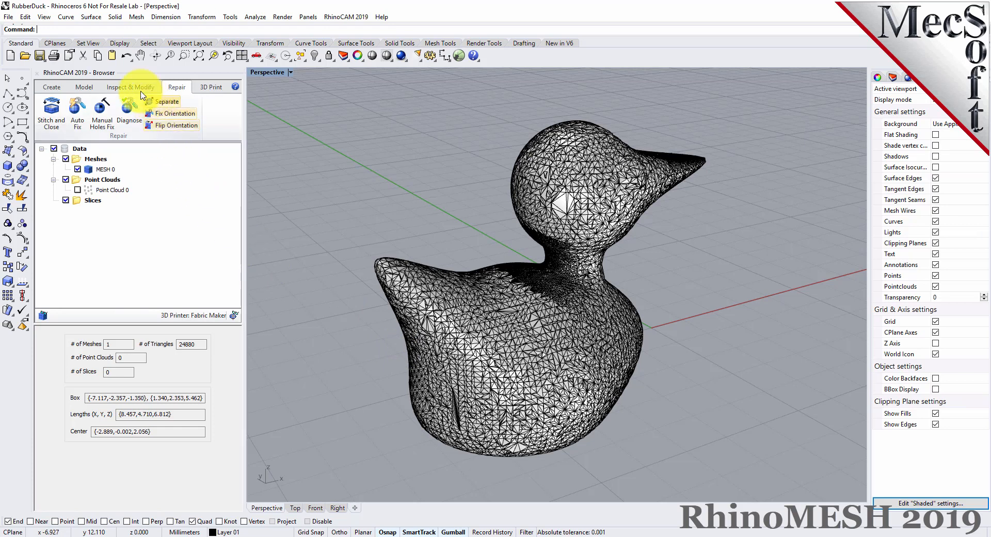
Set up a uniform Re-mesh of the duck with edge length 0.1 and 5 iterations.
click(130, 86)
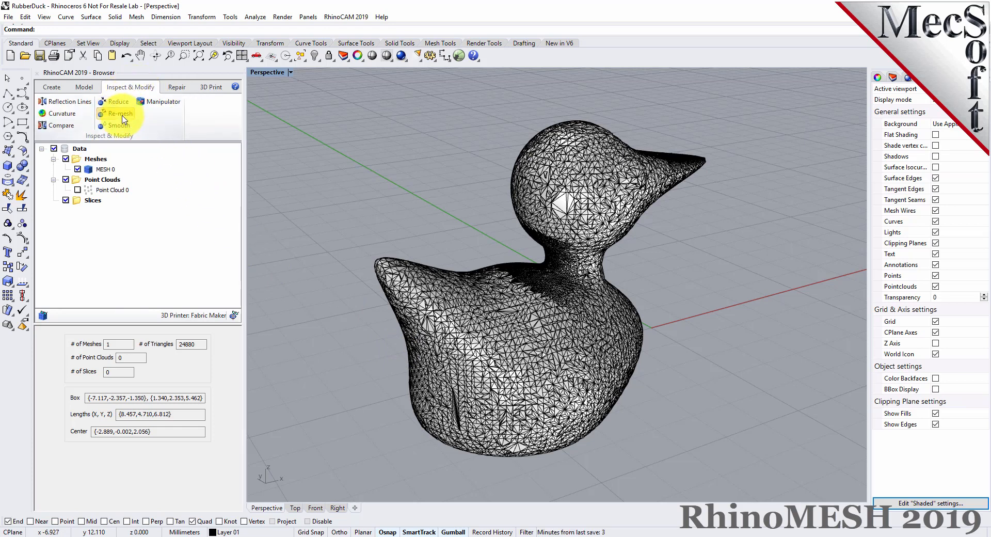
click(118, 114)
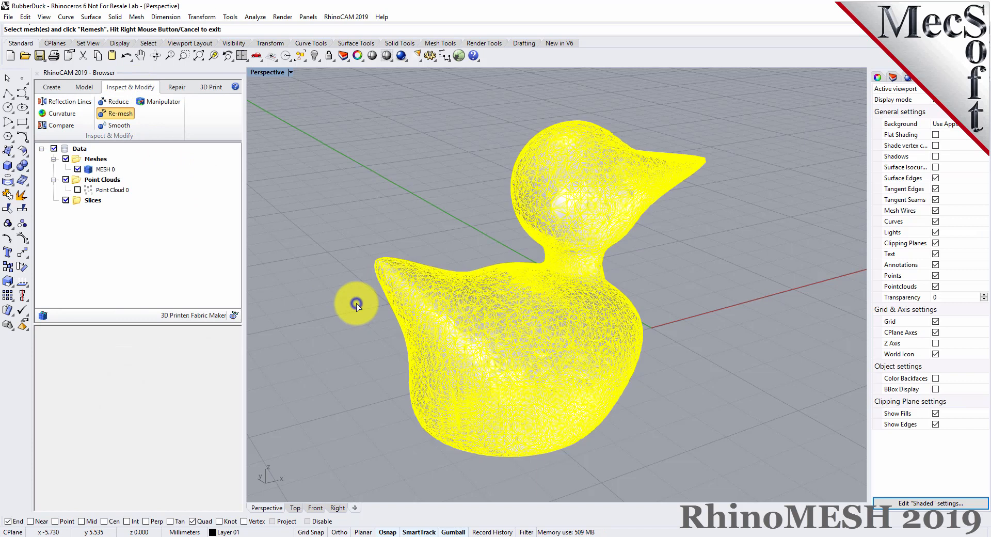
click(119, 114)
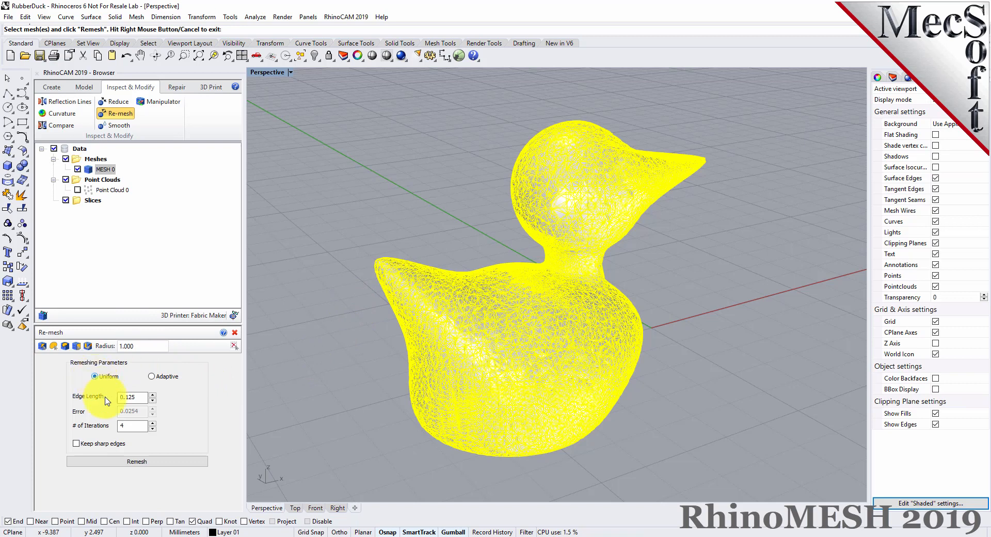
click(130, 398)
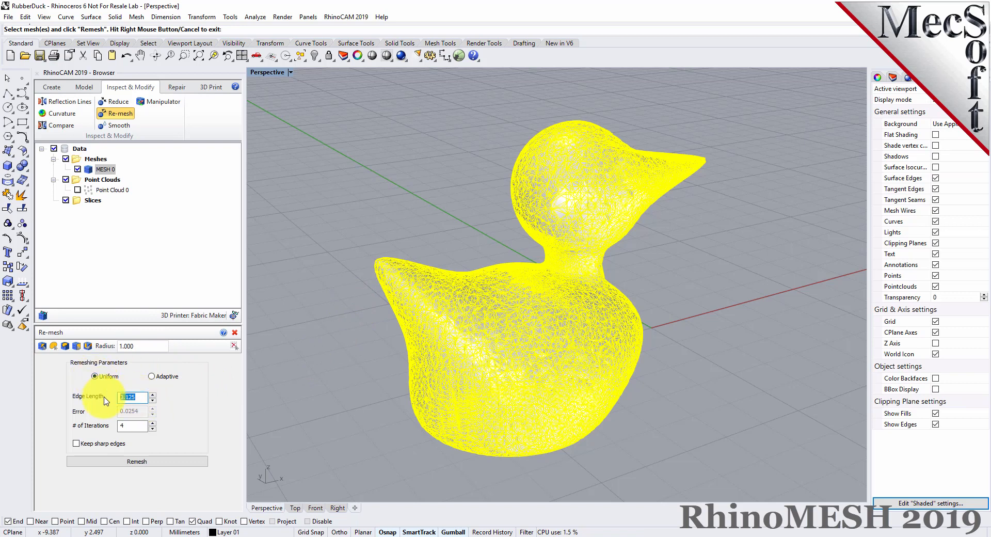
text(0.1)
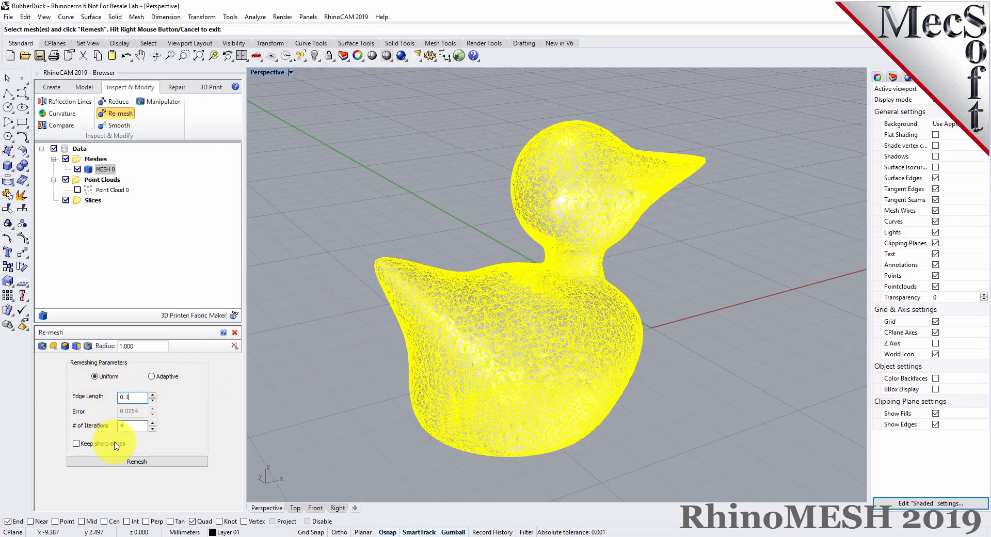
click(152, 424)
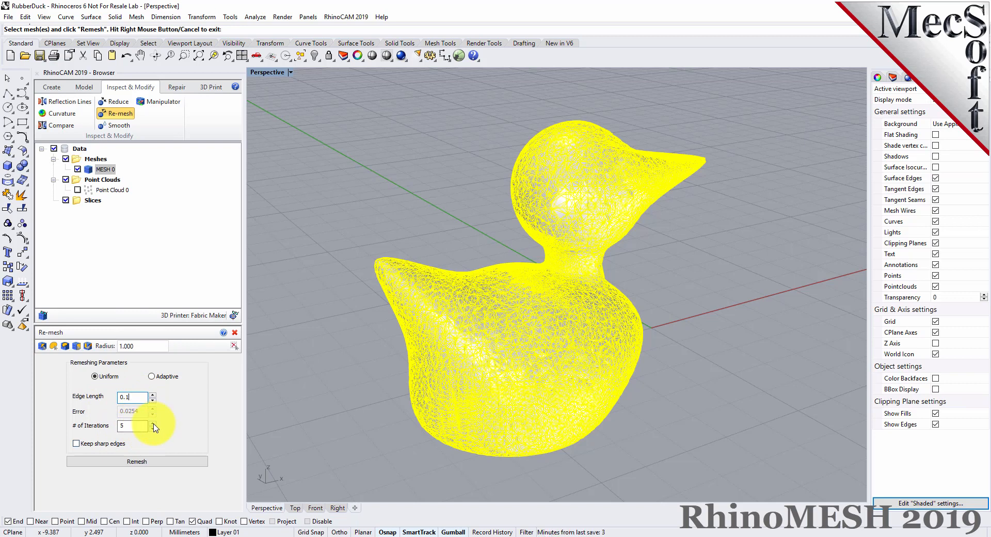
mouse_move(444, 385)
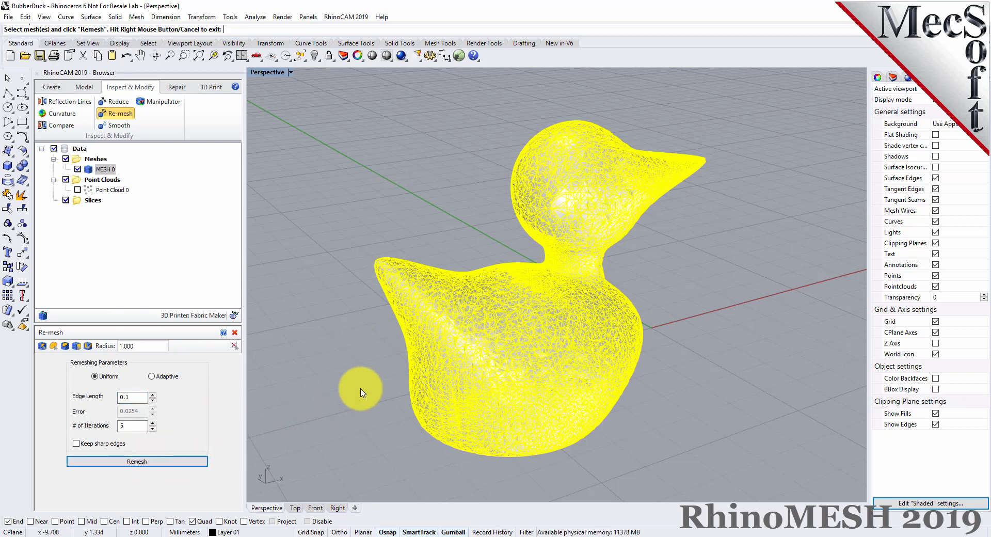
click(137, 462)
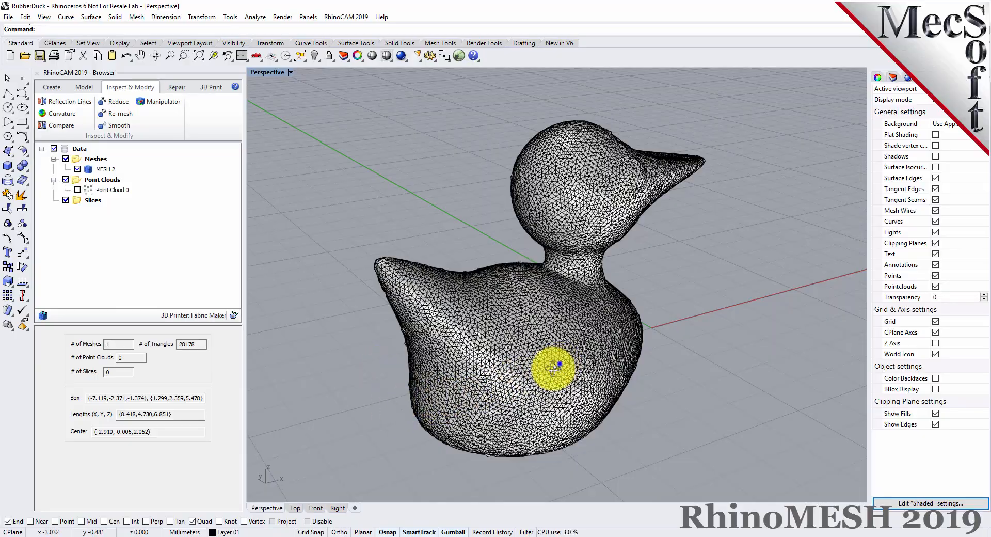
drag(556, 364, 379, 392)
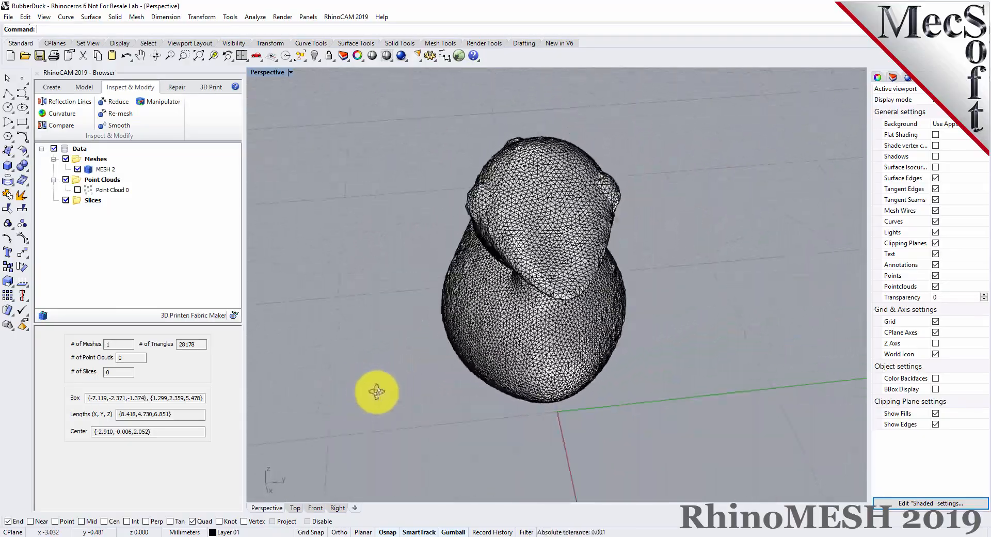
drag(375, 392, 567, 387)
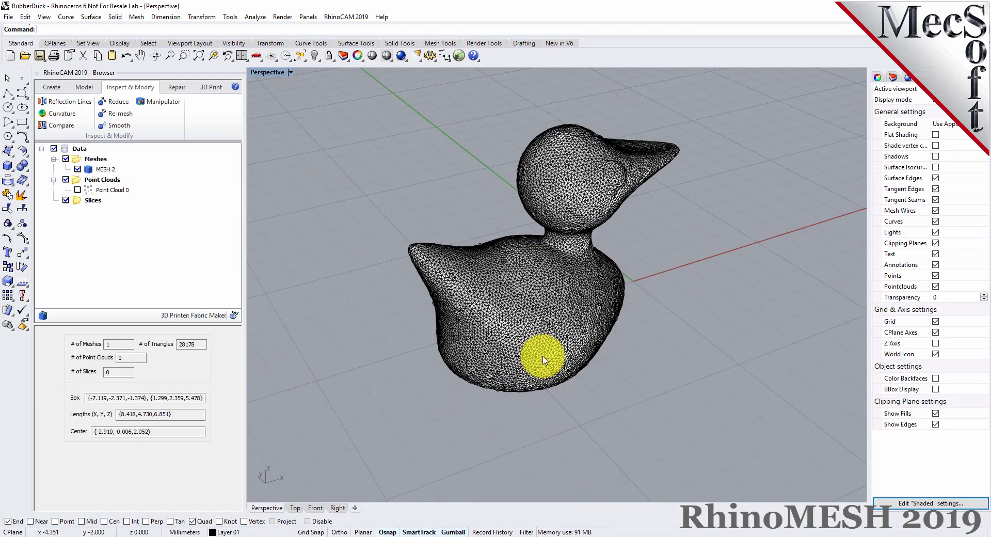
drag(544, 361, 555, 248)
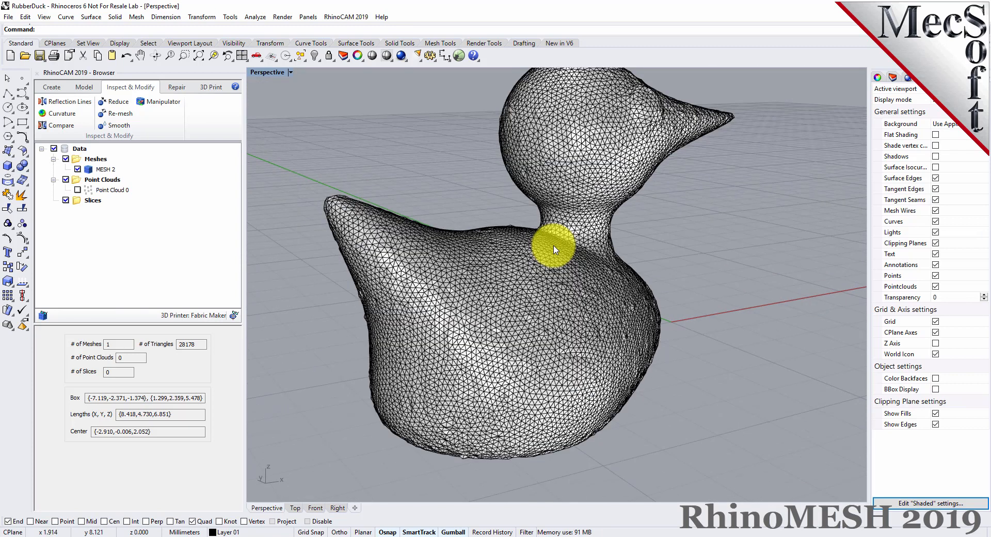
mouse_move(523, 300)
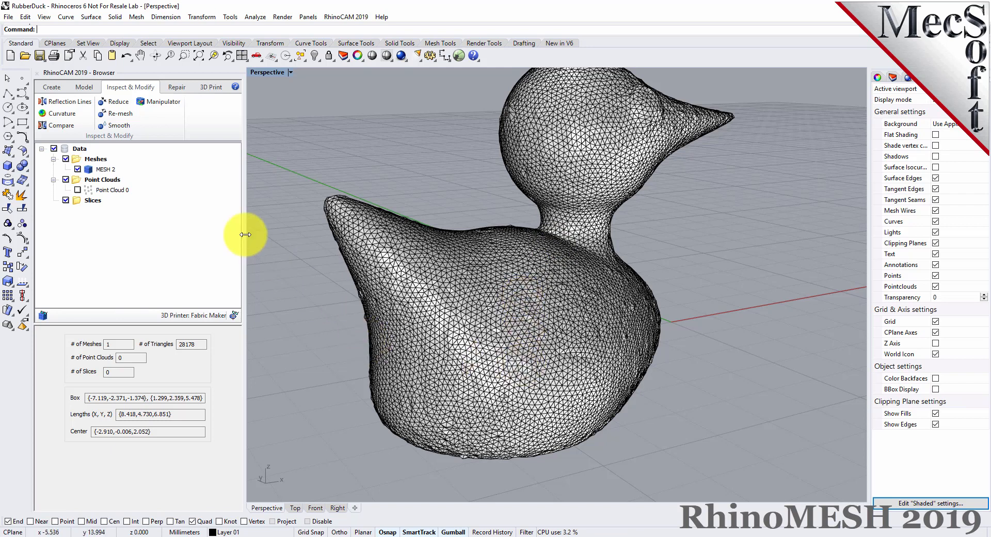
Smooth the duck mesh with 10 iterations, producing MESH 3 with 28,170 triangles.
click(119, 126)
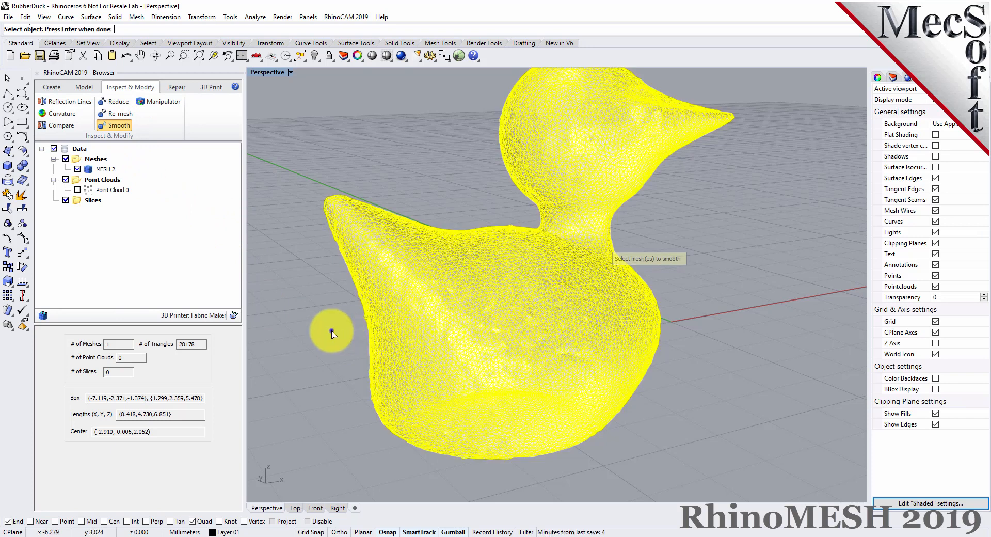
click(332, 333)
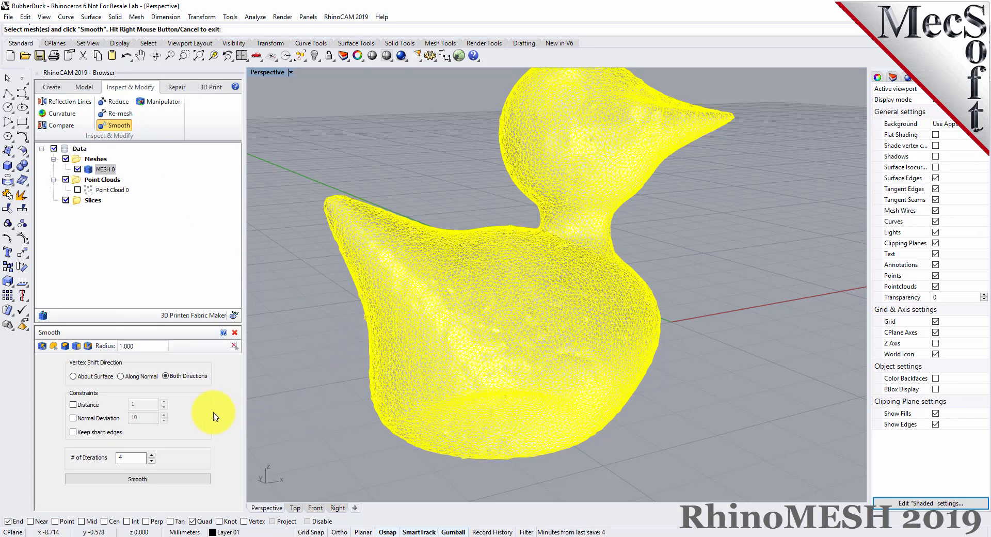
mouse_move(167, 375)
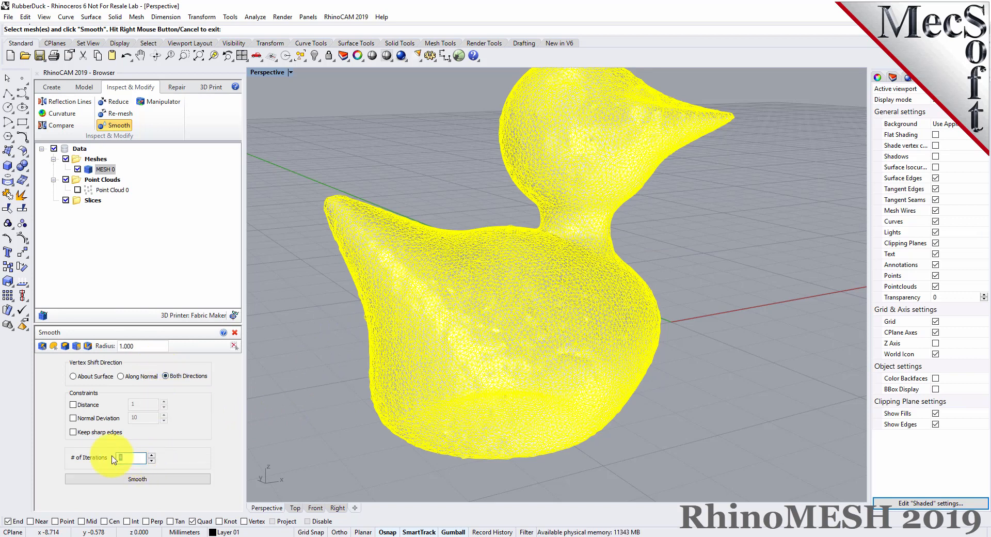
click(137, 479)
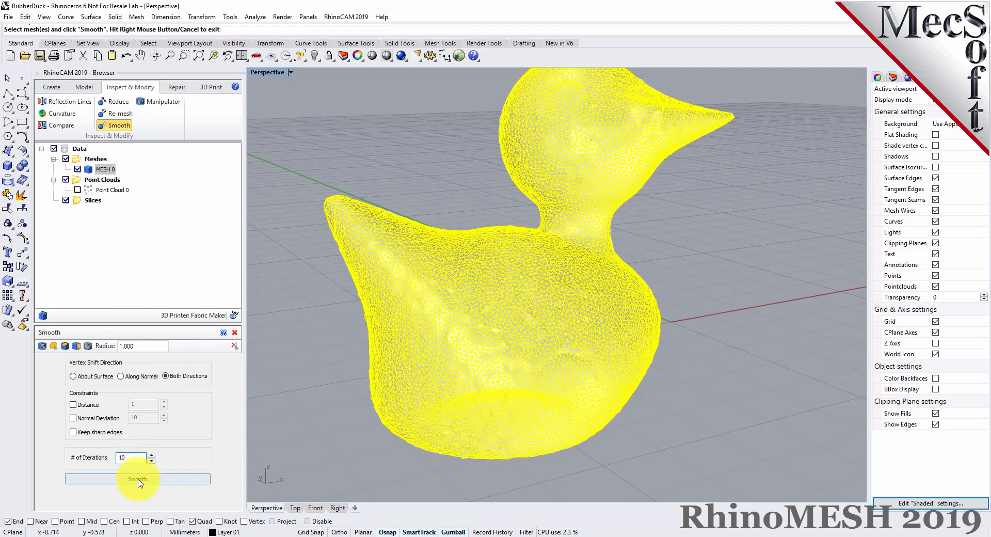
click(136, 479)
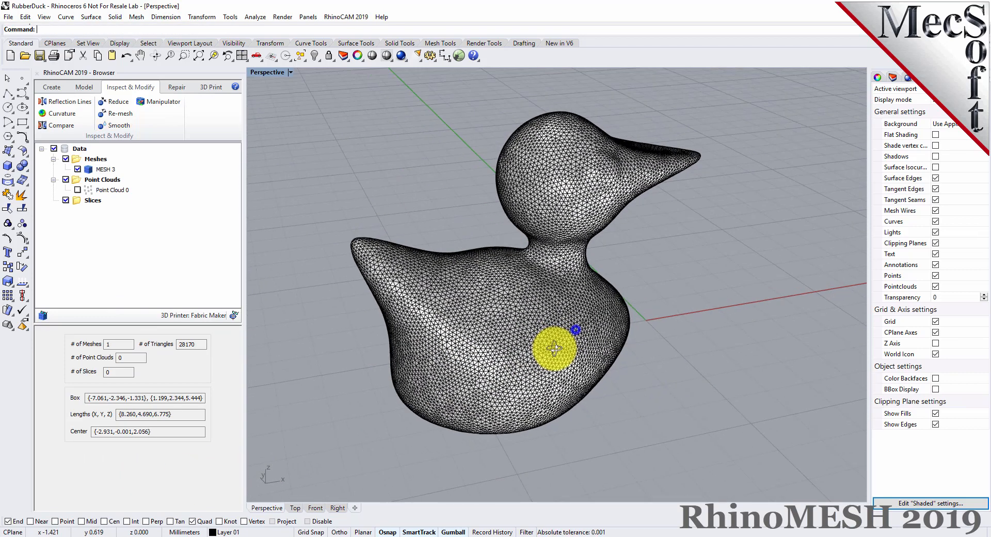
drag(553, 351, 443, 437)
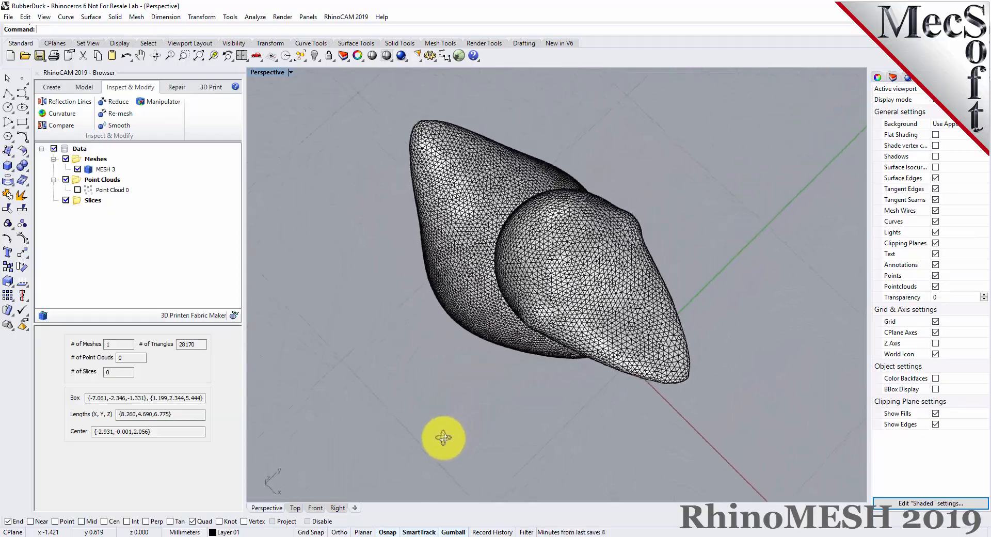
drag(443, 436, 319, 342)
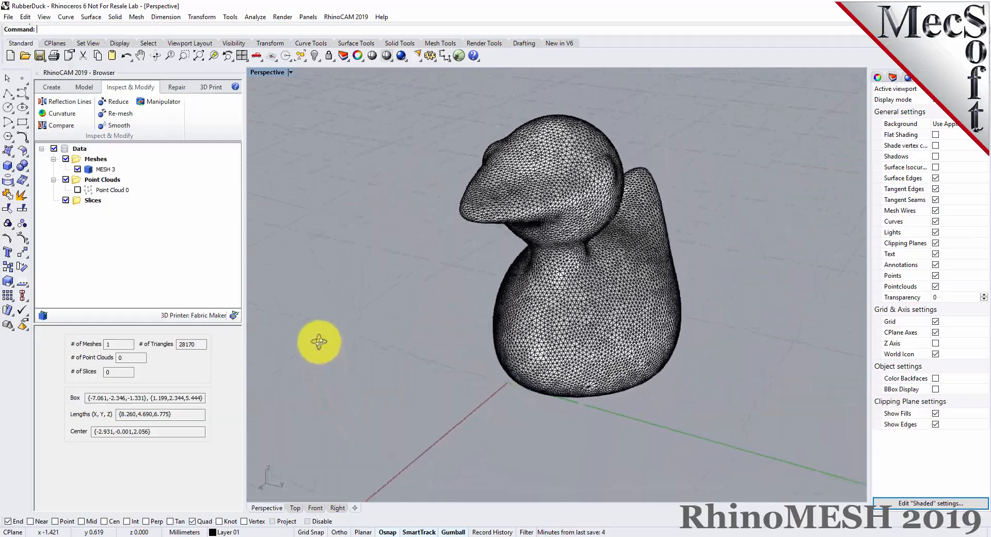
drag(319, 341, 584, 389)
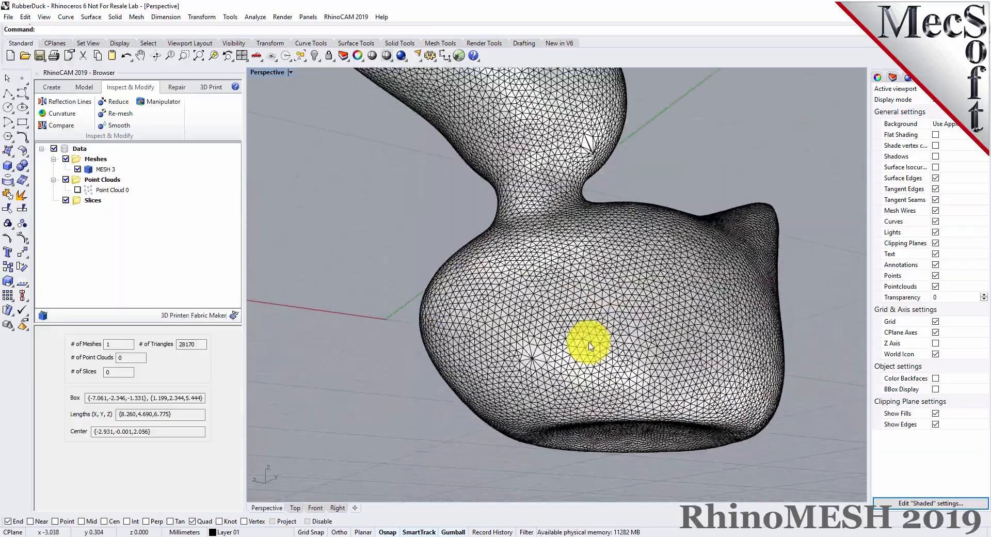
drag(591, 346, 623, 408)
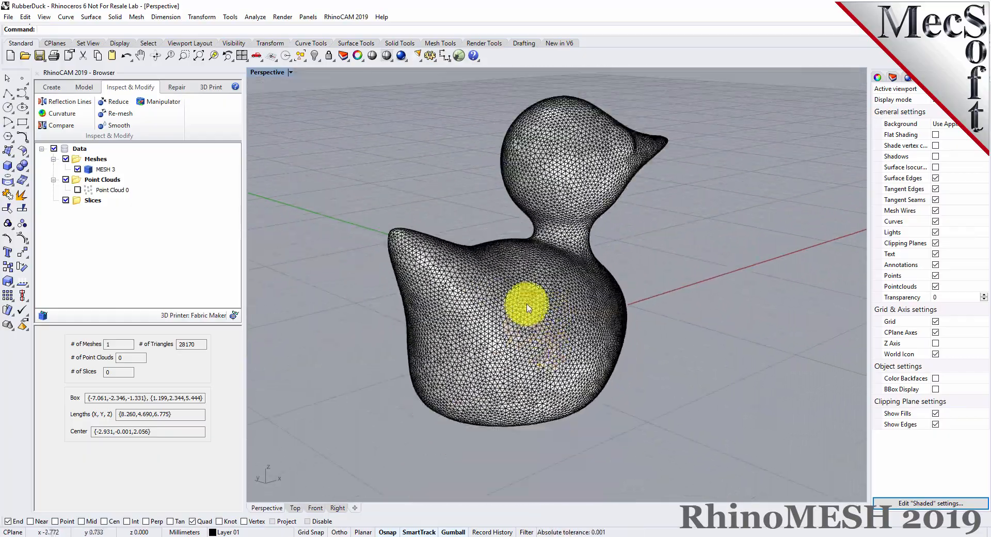
drag(528, 308, 522, 225)
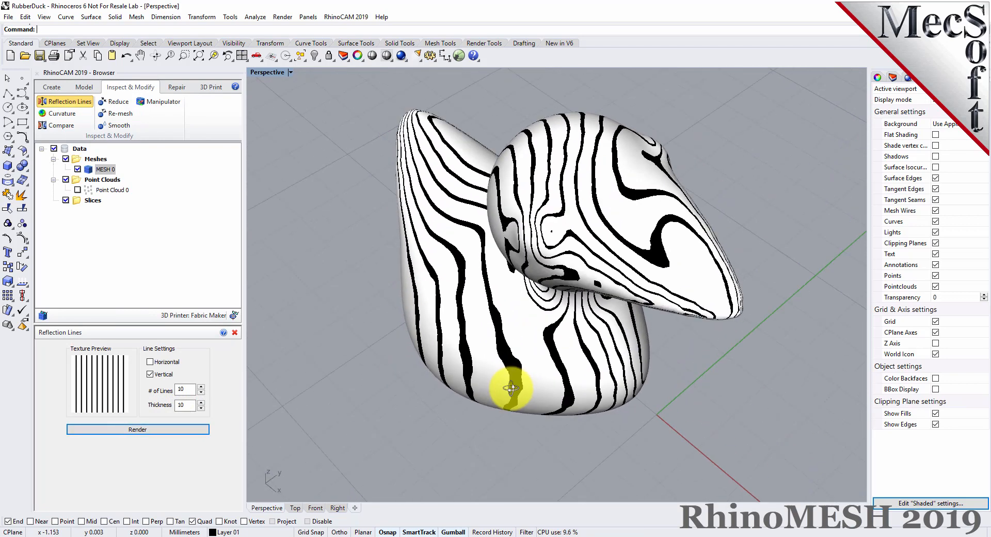
Inspect the vertical reflection lines on the duck, then begin curvature analysis.
drag(512, 389, 614, 346)
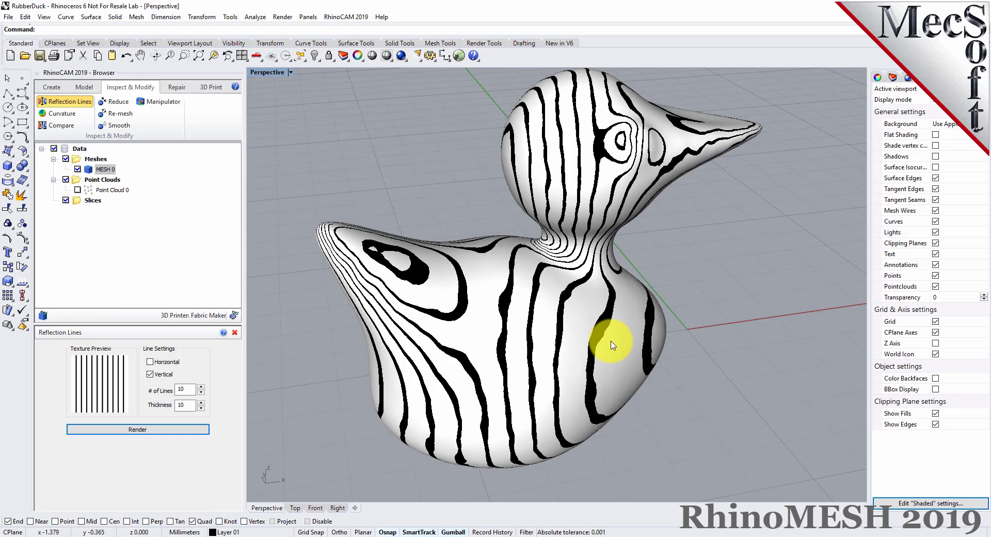
click(62, 114)
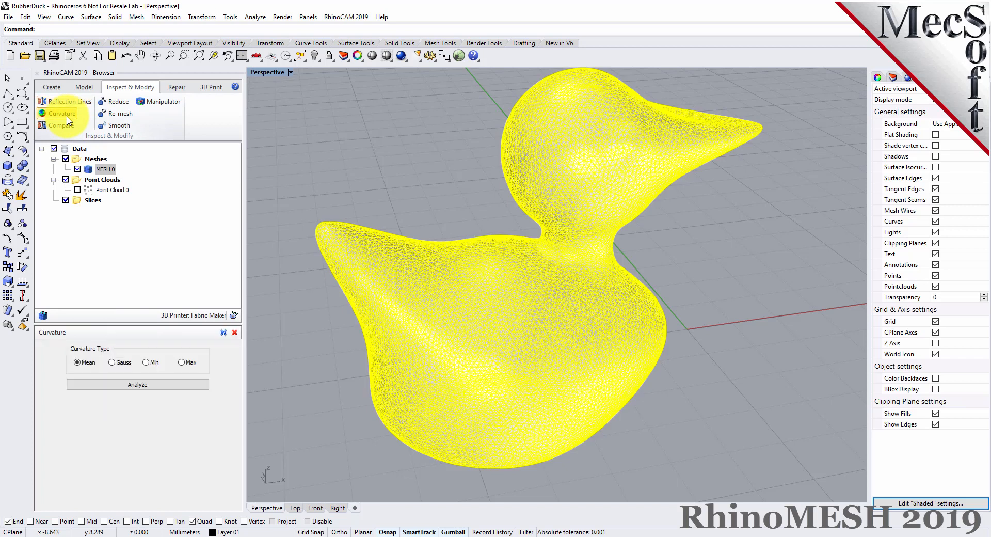
Compute the Mean curvature colour map and examine it from several sides of the duck.
click(137, 385)
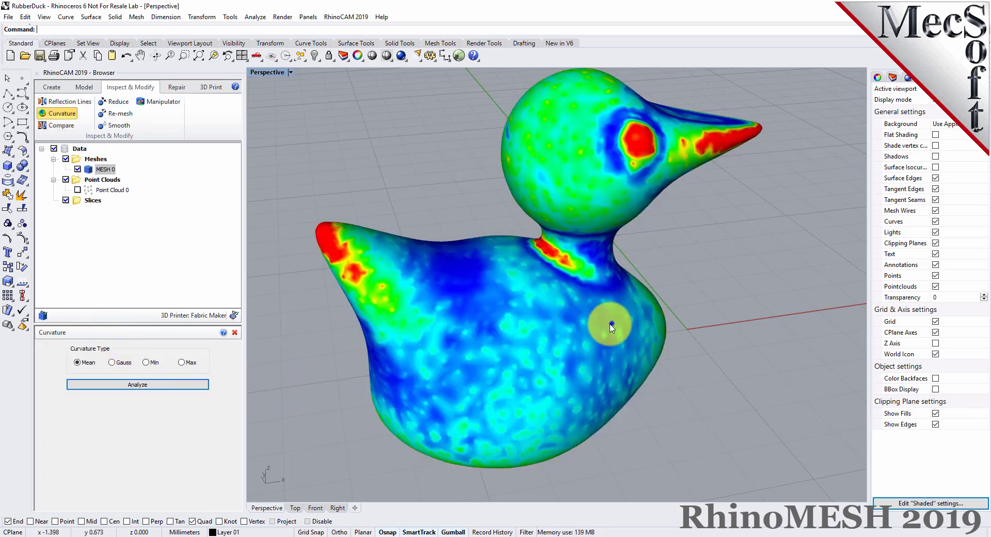
drag(611, 327, 370, 349)
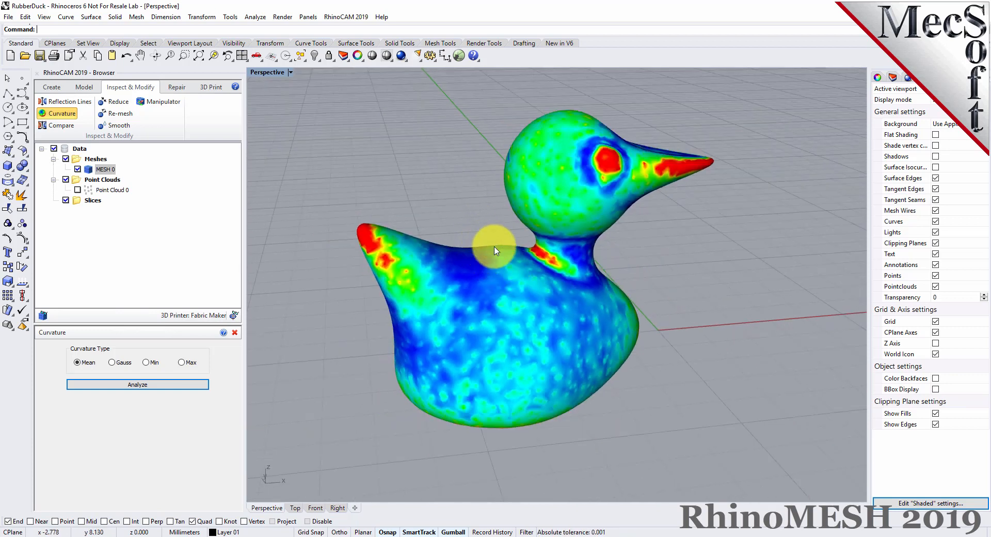
drag(496, 250, 338, 376)
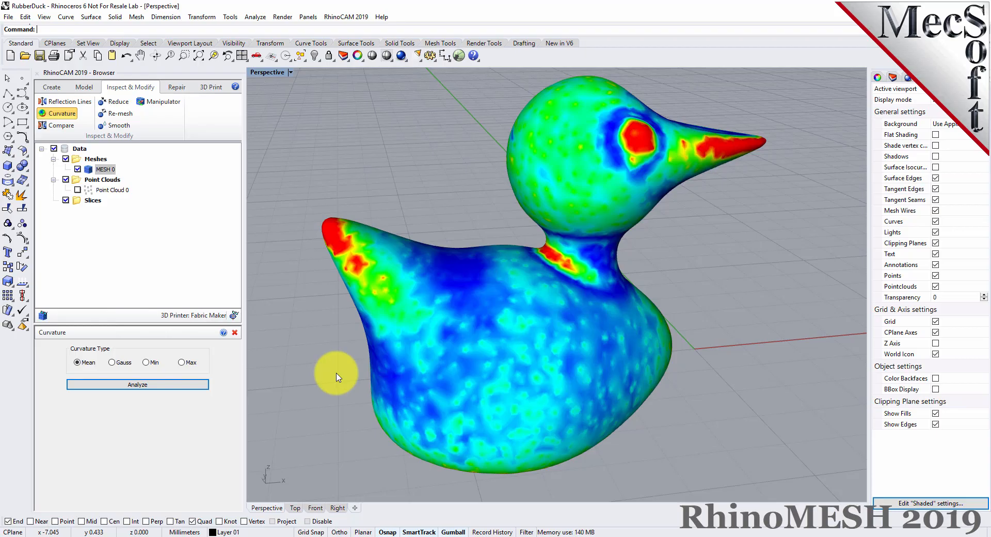
mouse_move(236, 332)
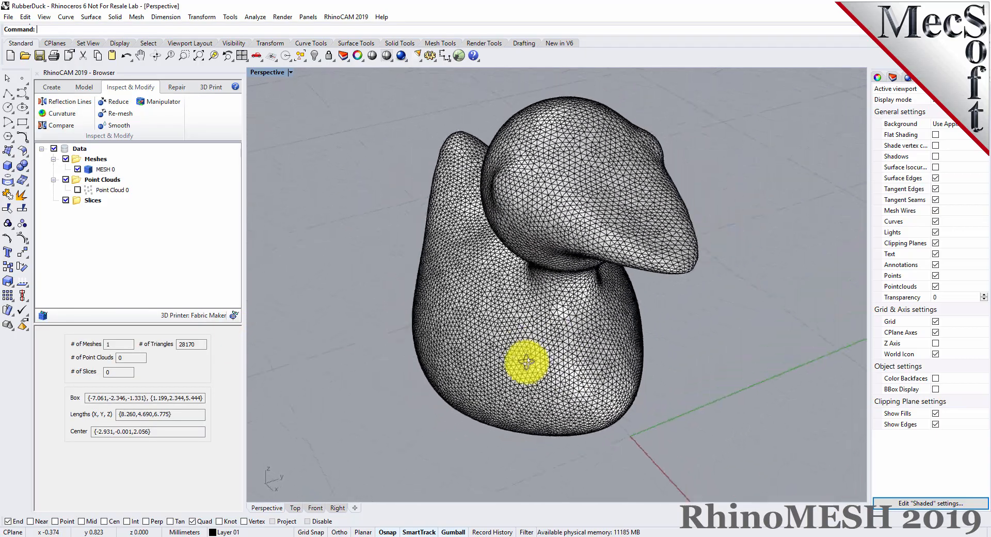
drag(524, 364, 641, 328)
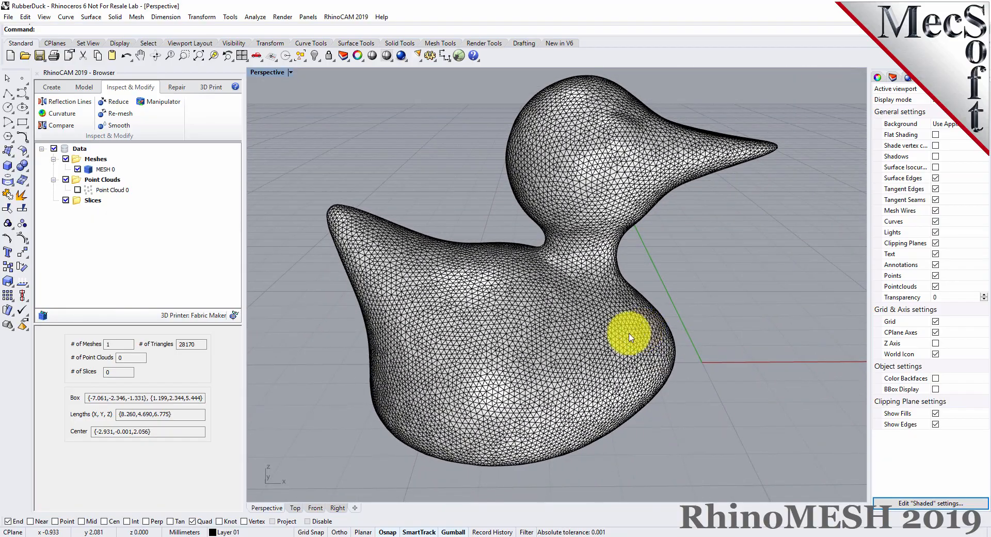
Slice the duck mesh at 0.125 spacing to produce Slice0.
click(83, 87)
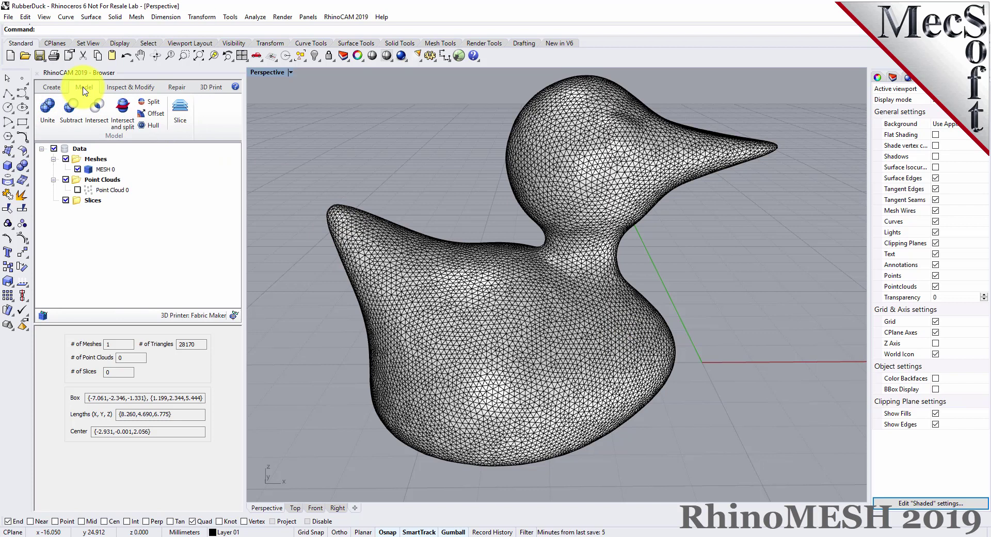
click(179, 109)
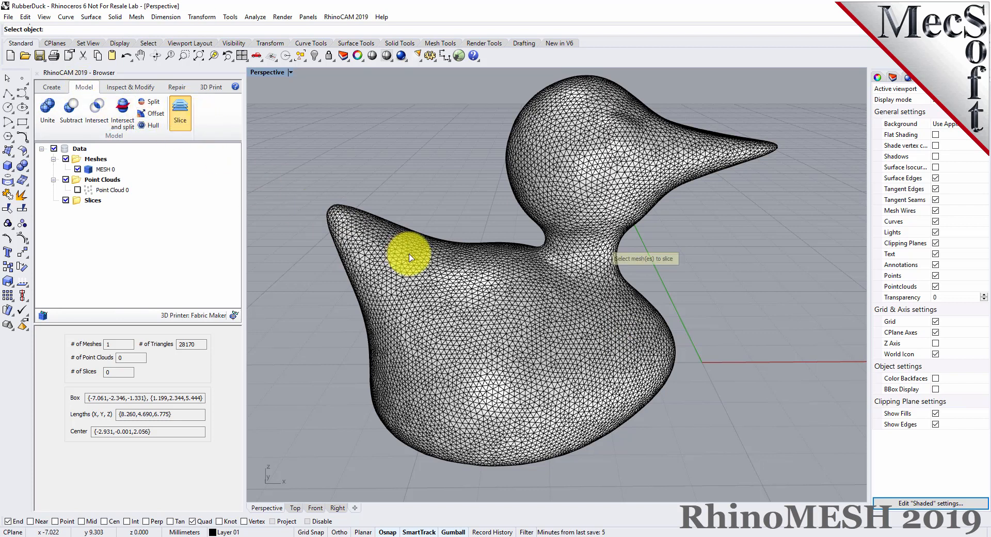
click(409, 259)
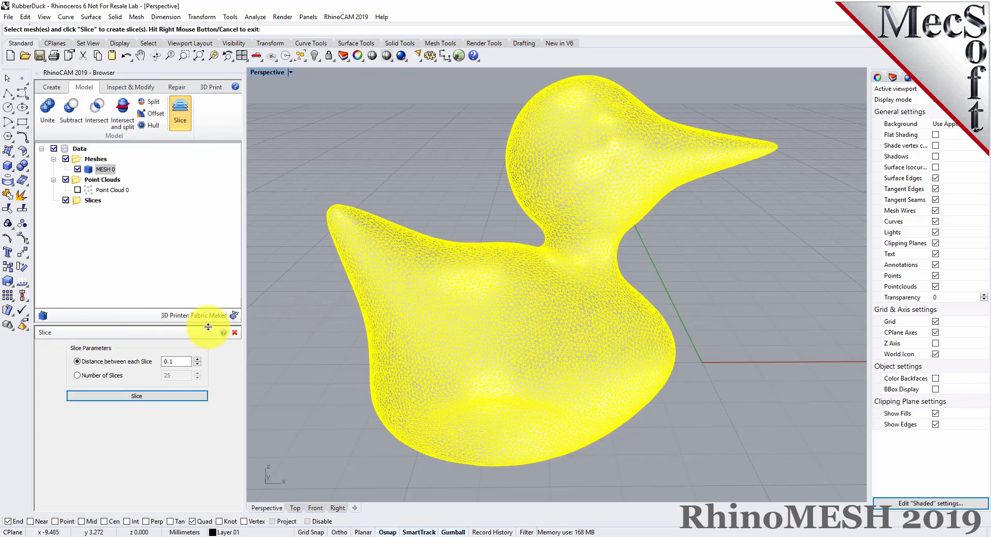
click(176, 361)
text(25)
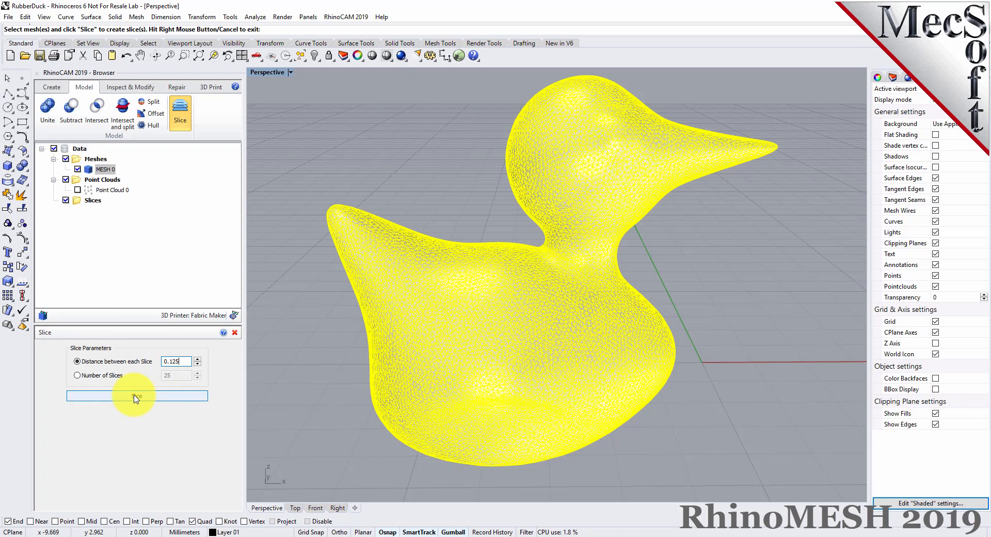
click(137, 396)
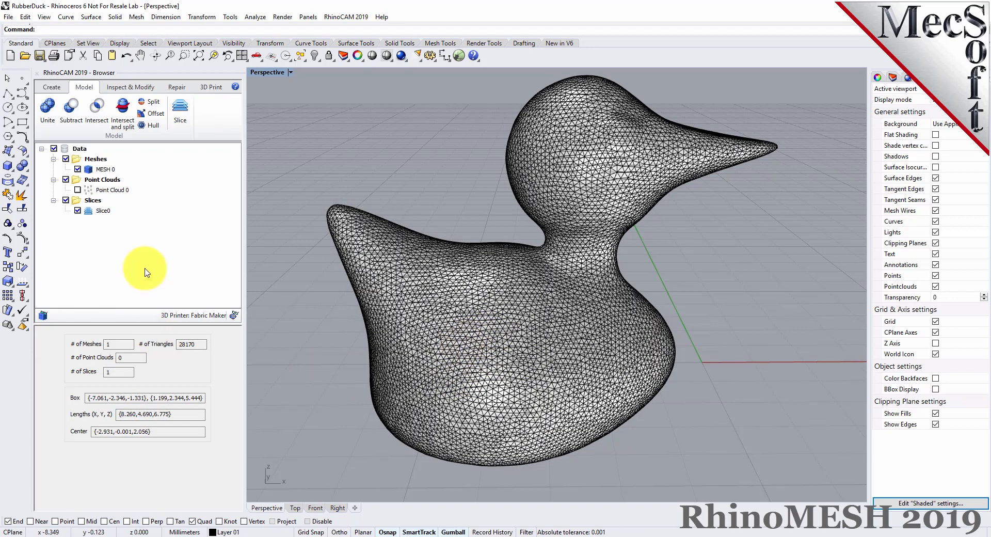
View the 55-level Slice0 contours alone by hiding MESH 0, then show the mesh again.
click(105, 169)
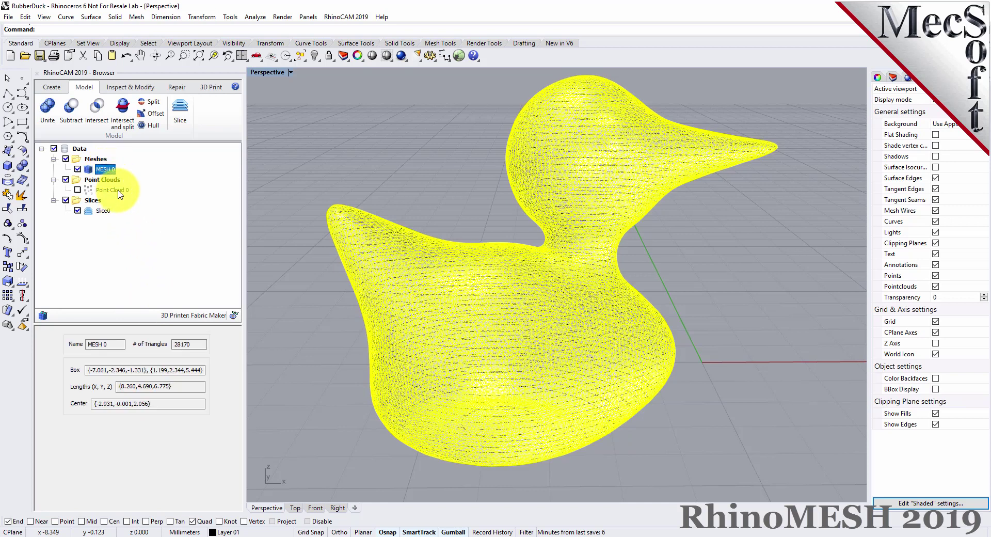
click(103, 210)
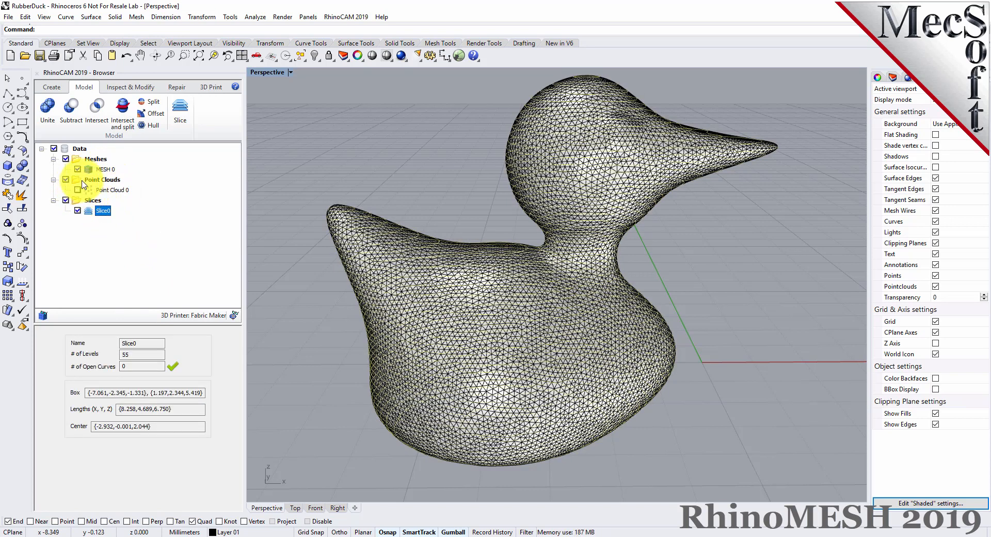
click(76, 170)
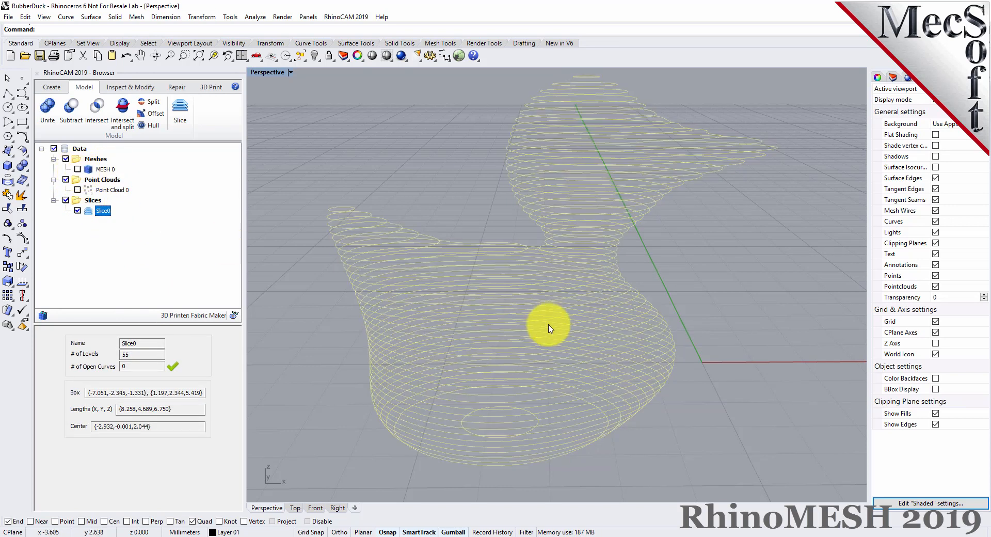
drag(548, 328, 489, 388)
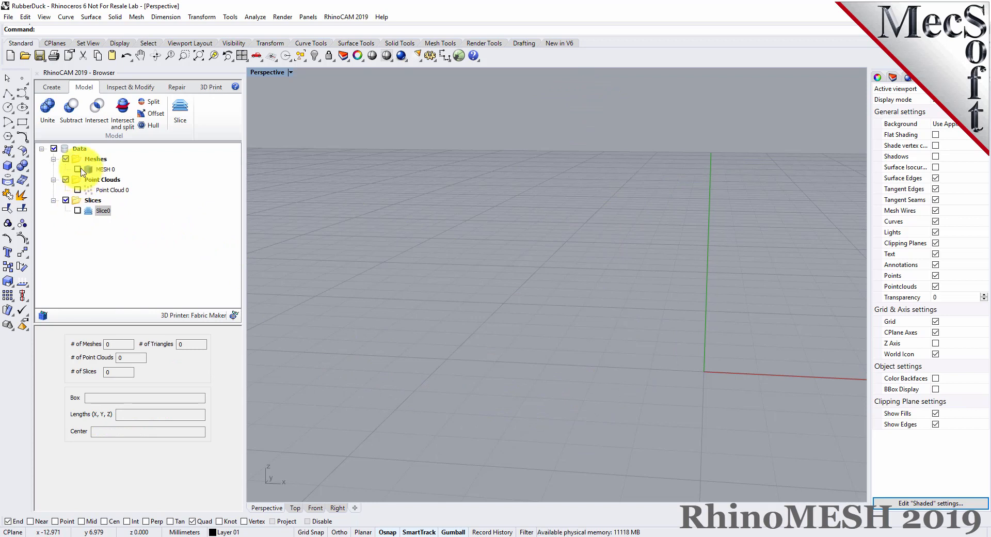
click(79, 170)
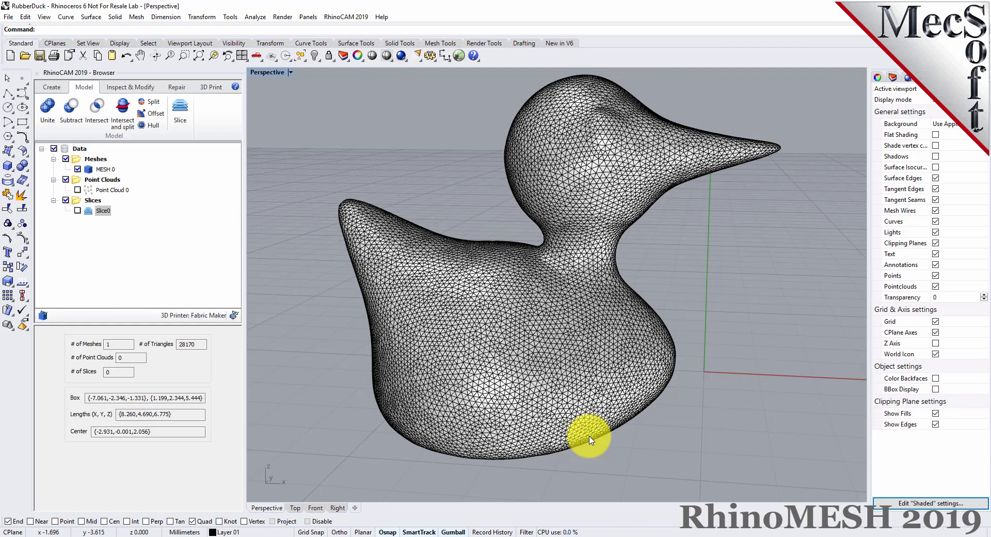
Rotate MESH 0 a quarter turn with the gumball so the duck lies on its side.
drag(591, 440, 521, 357)
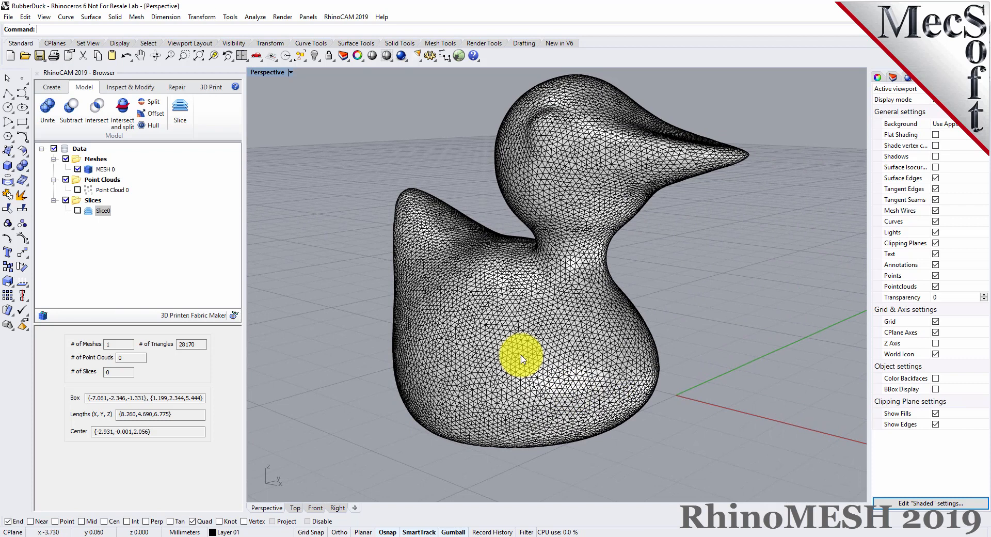
click(105, 169)
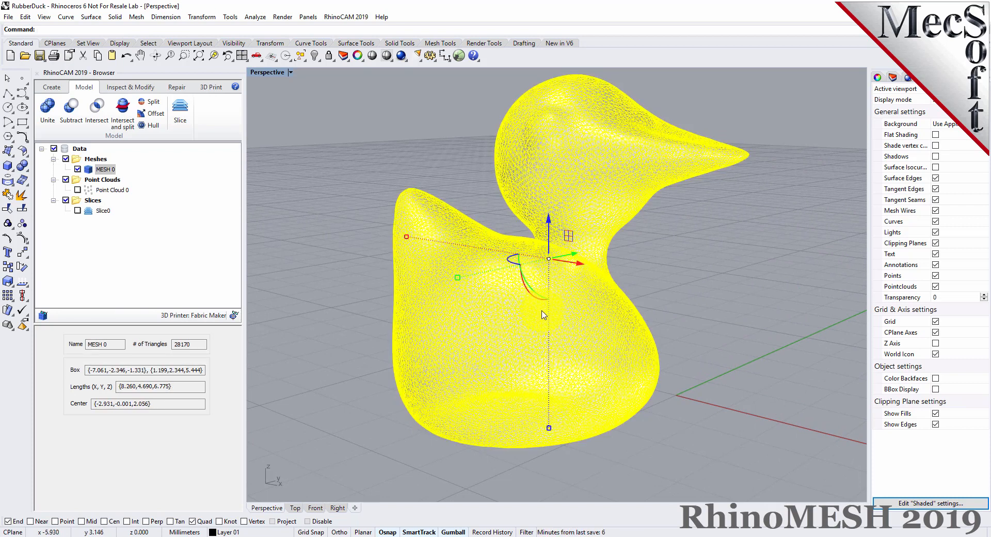
click(452, 530)
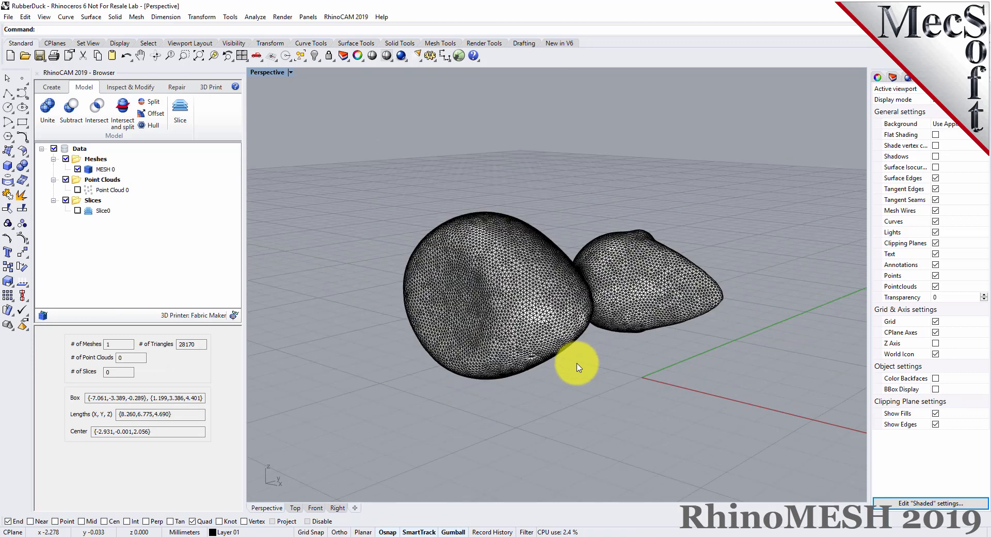
drag(576, 368, 545, 354)
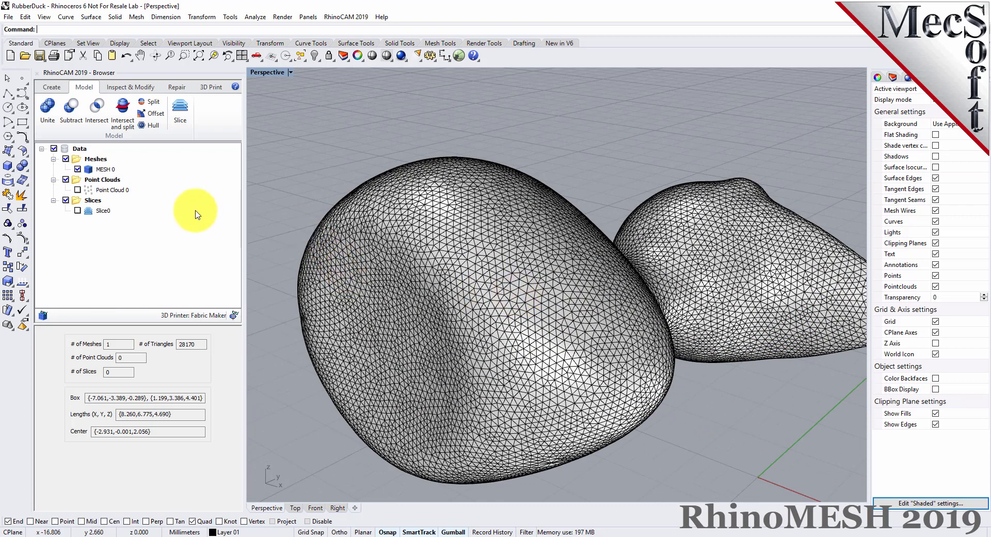
Offset MESH 0 inward by -0.1 with 0.01 tolerance, creating inner MESH 4.
click(151, 114)
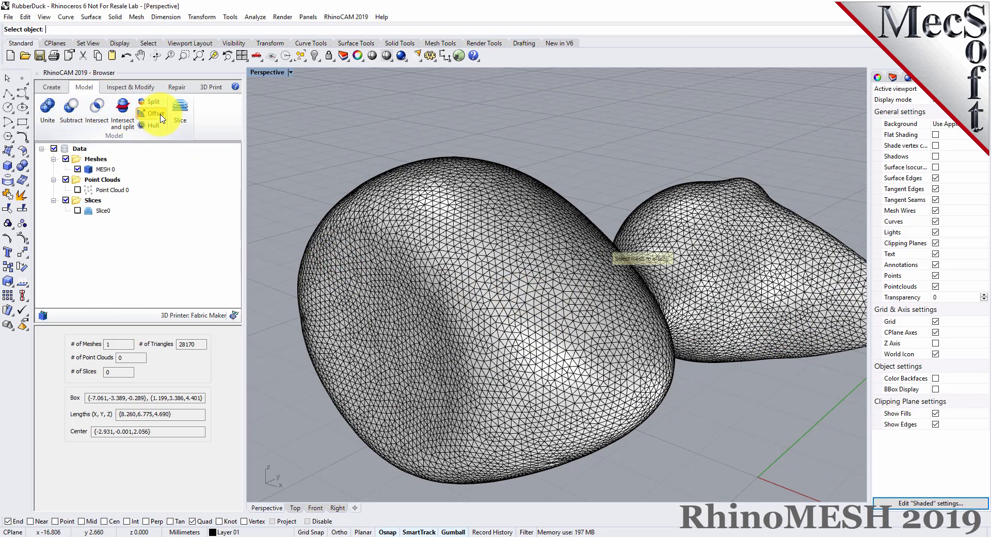
click(155, 113)
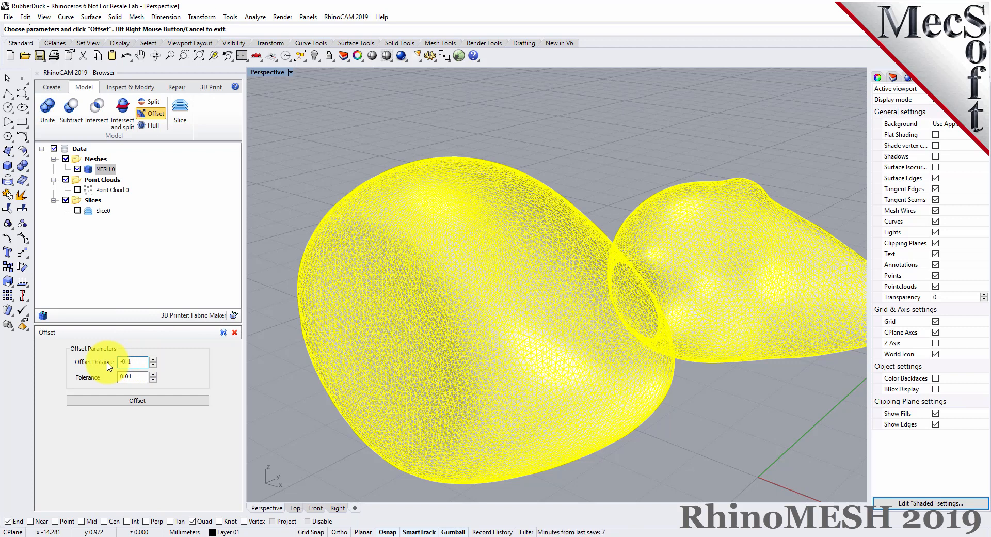
click(130, 377)
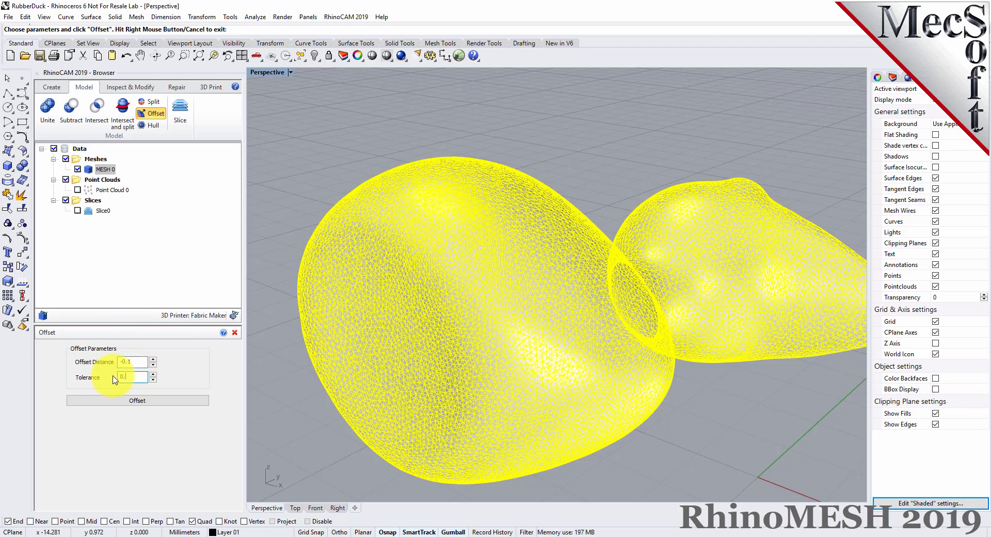
click(138, 400)
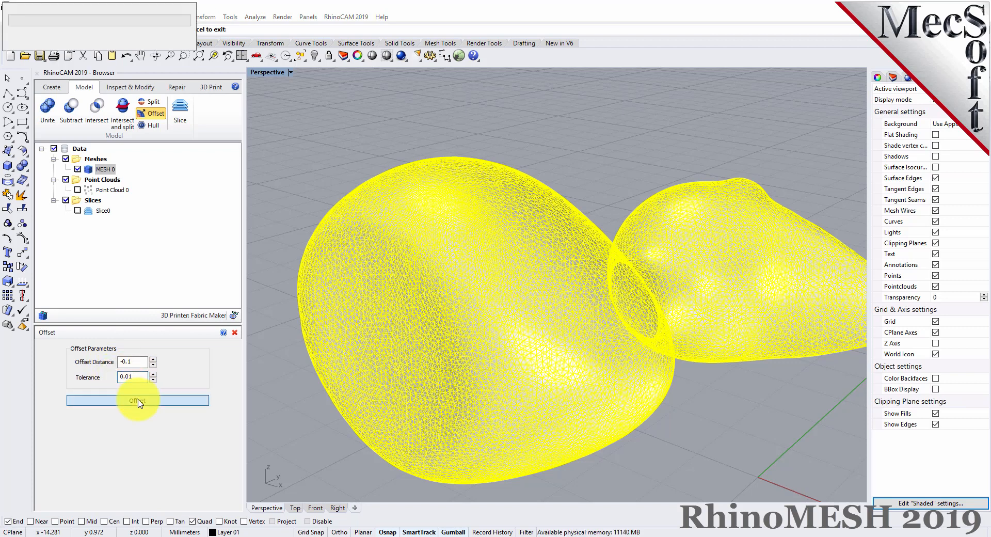
click(137, 400)
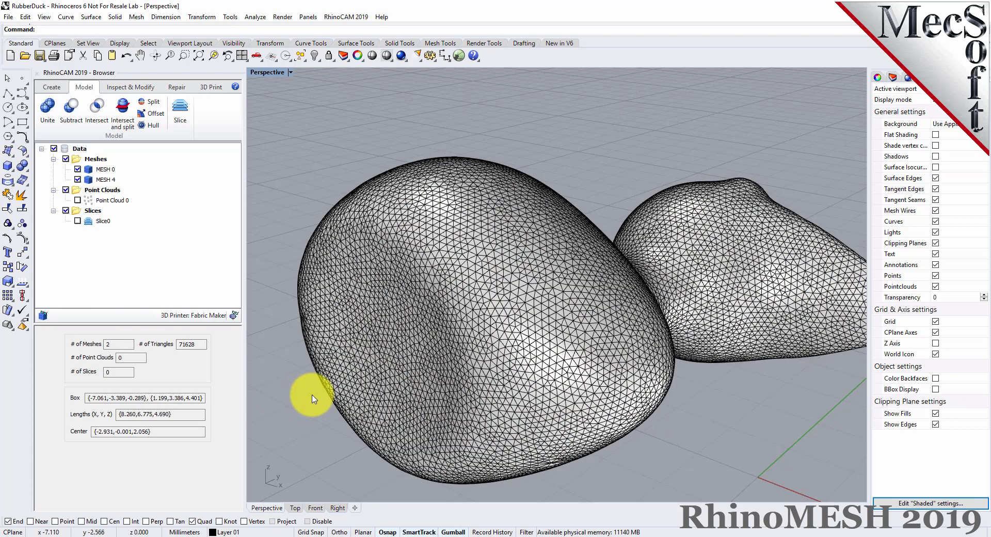
click(105, 169)
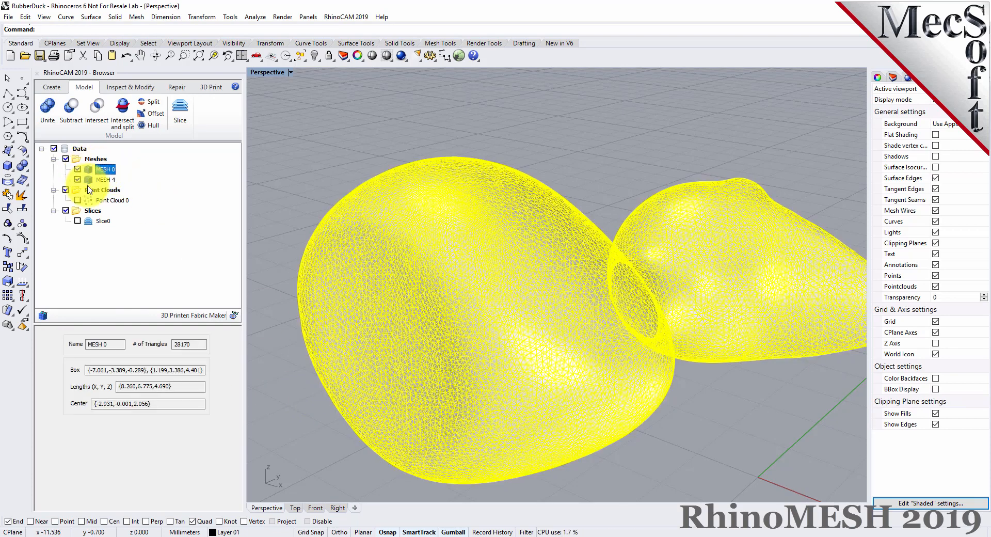
click(105, 179)
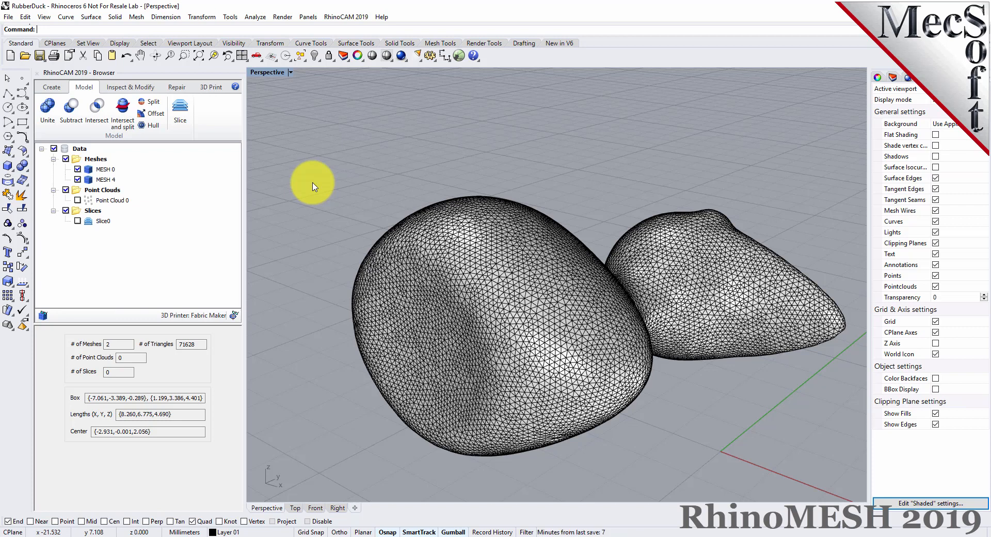
mouse_move(256, 261)
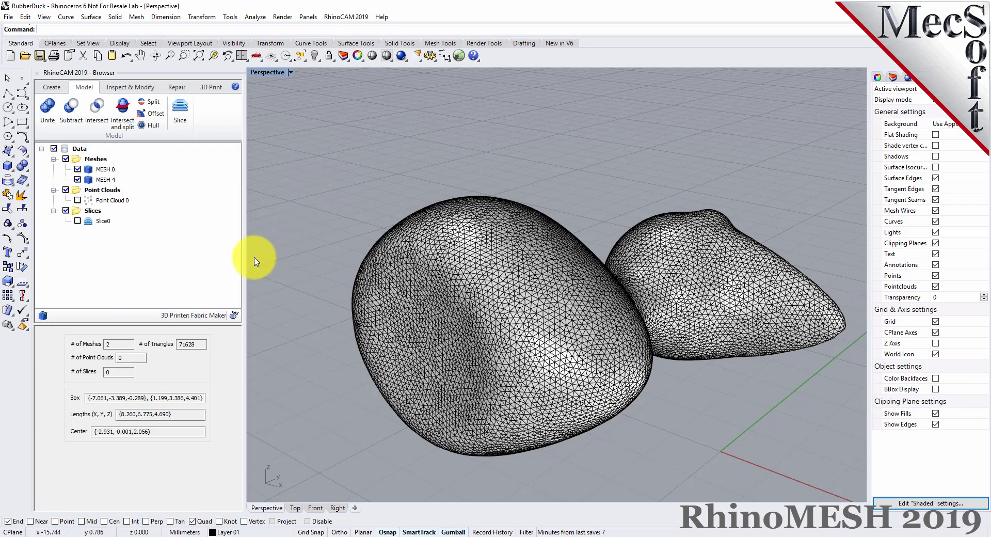
mouse_move(153, 106)
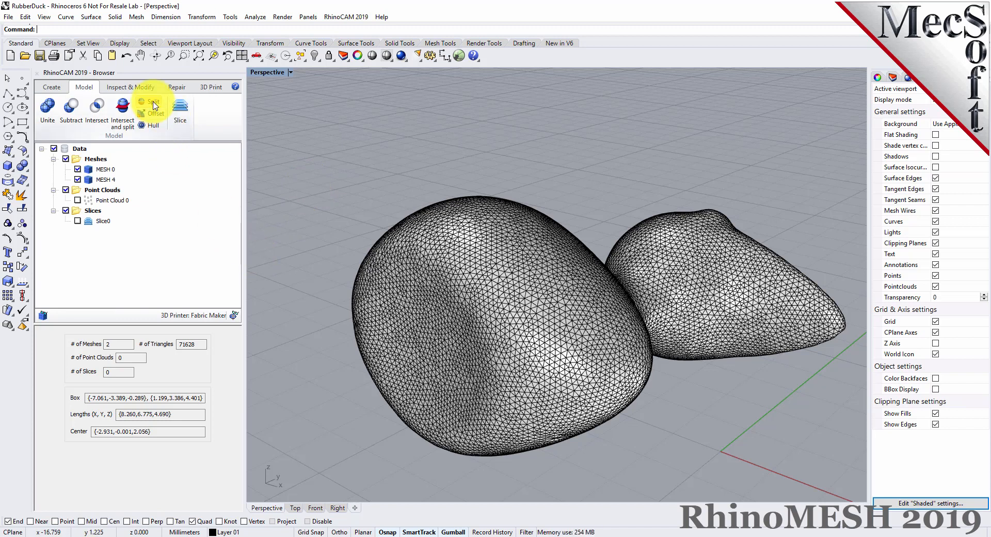
Split both duck meshes along a horizontal plane with Cap Results, yielding MESH 5 and MESH 6.
click(150, 102)
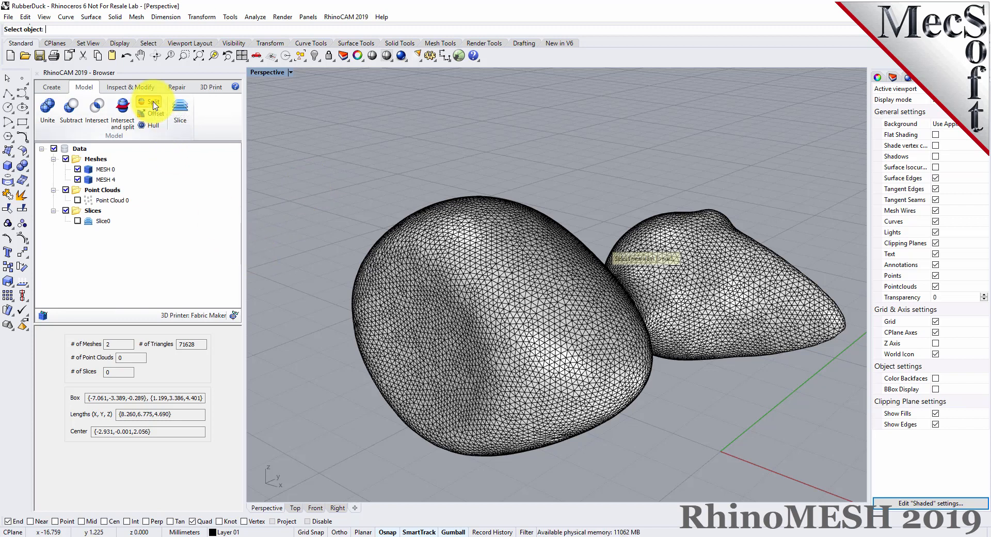
click(149, 102)
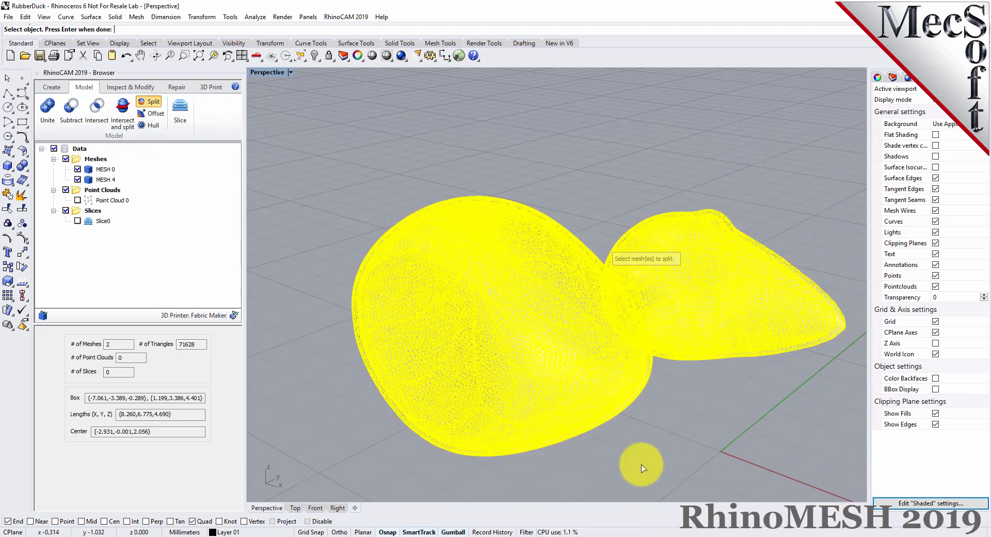
click(644, 468)
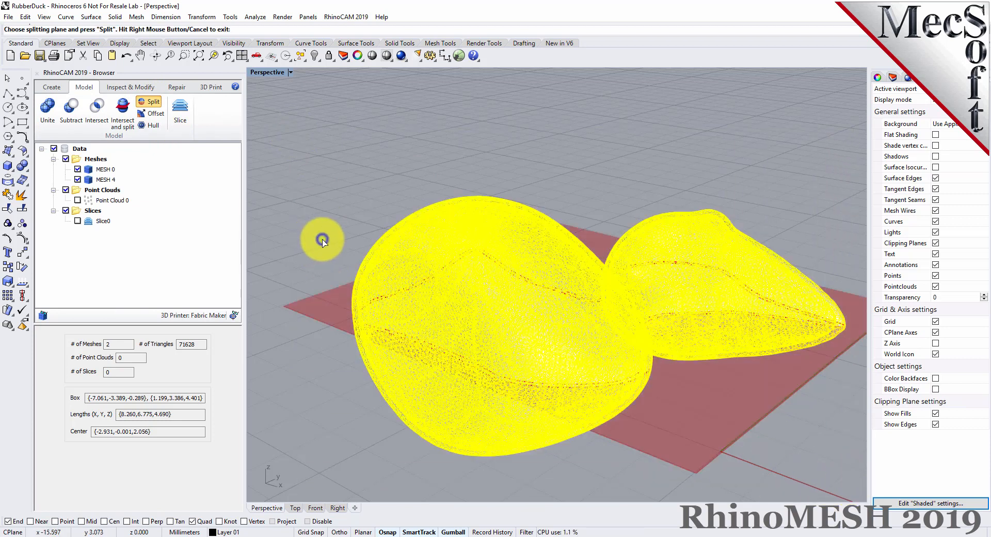
click(148, 101)
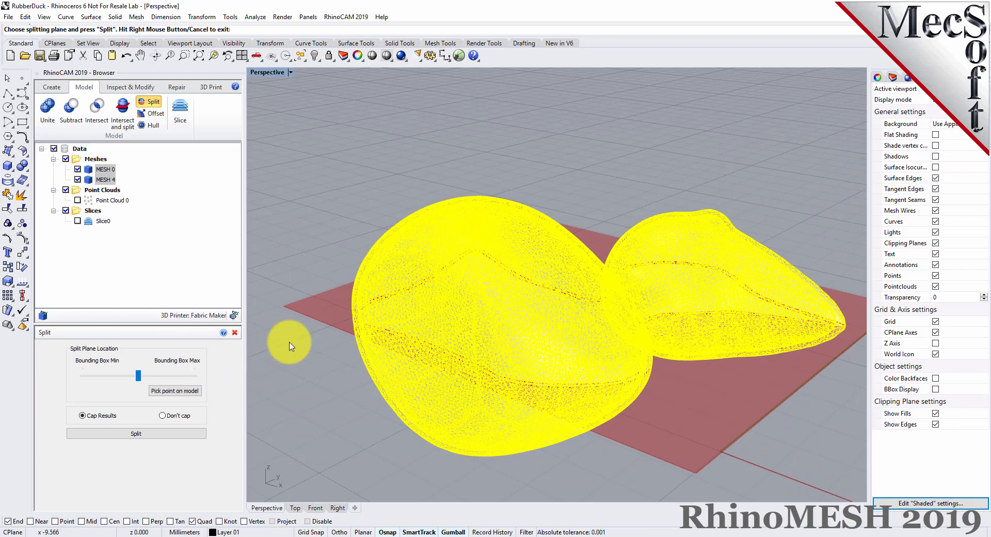
drag(291, 347, 565, 318)
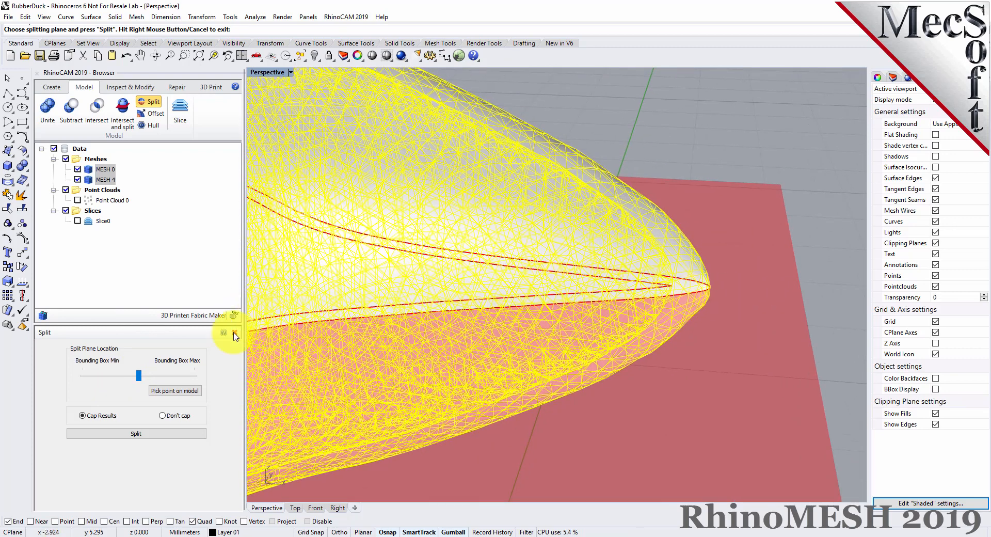
drag(137, 374, 110, 375)
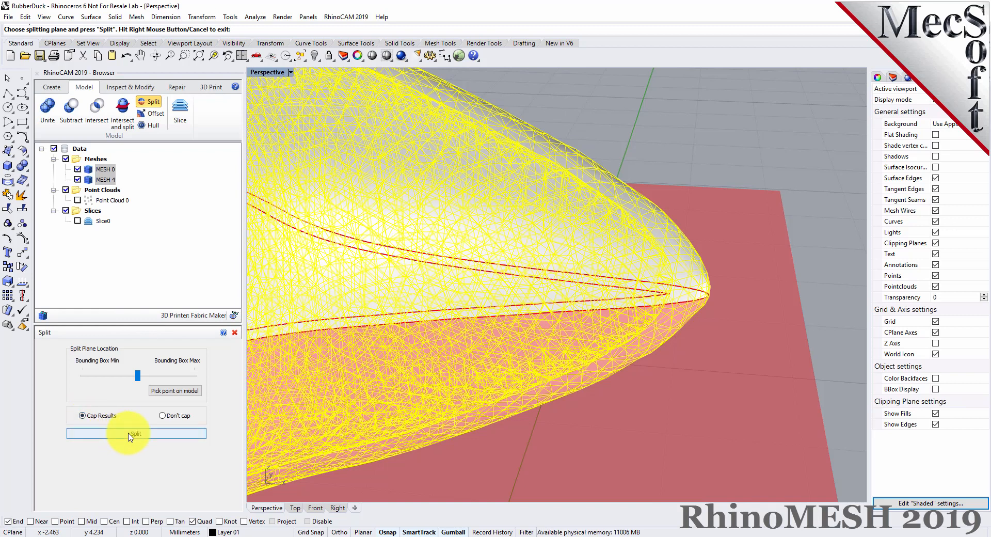
click(136, 434)
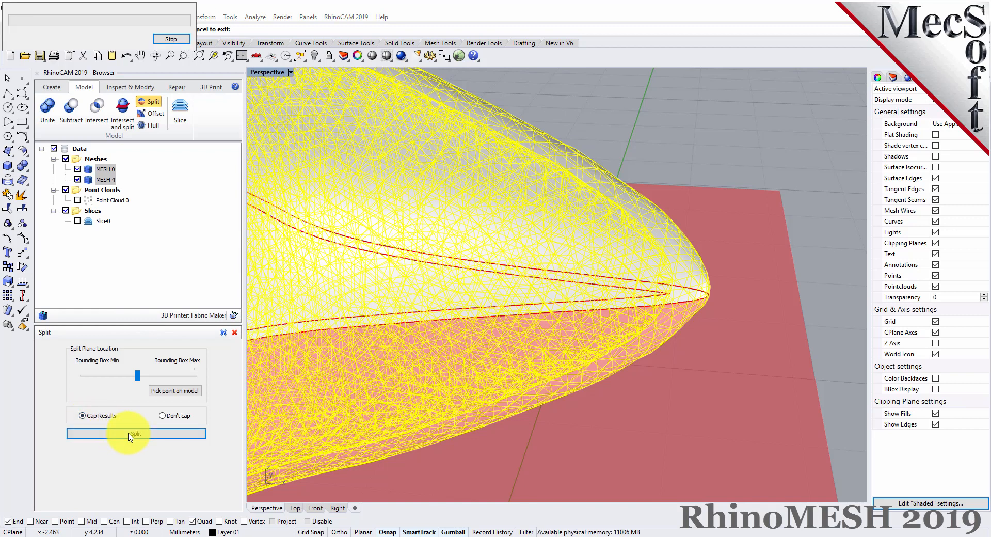
click(136, 433)
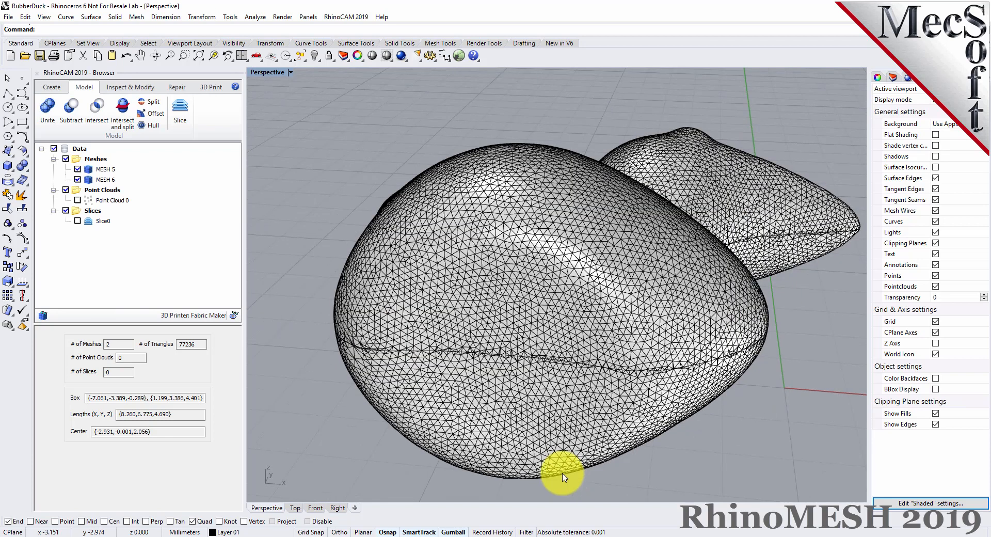
Hide MESH 5 and mesh wires, then inspect the hollow bottom shell MESH 6.
click(565, 478)
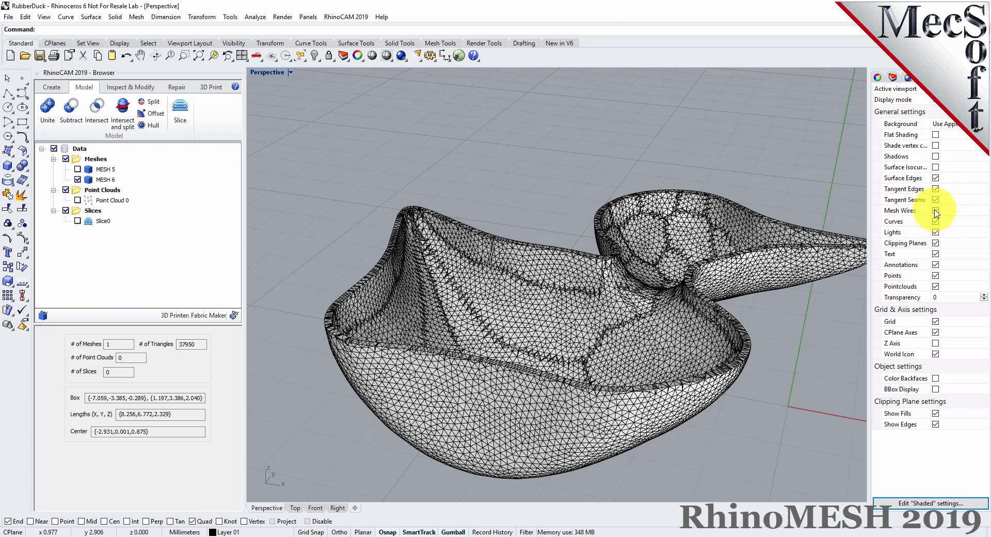
click(936, 210)
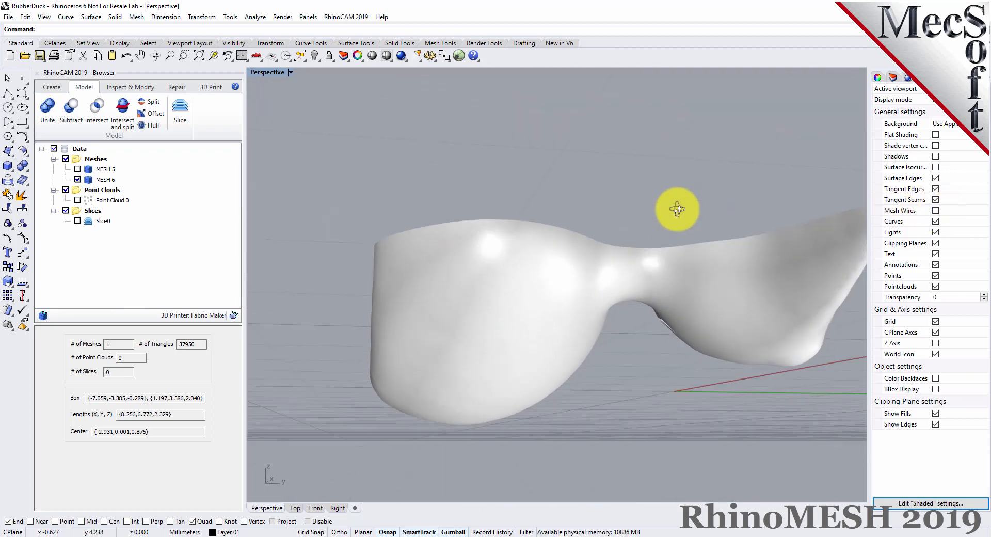
drag(678, 209, 621, 266)
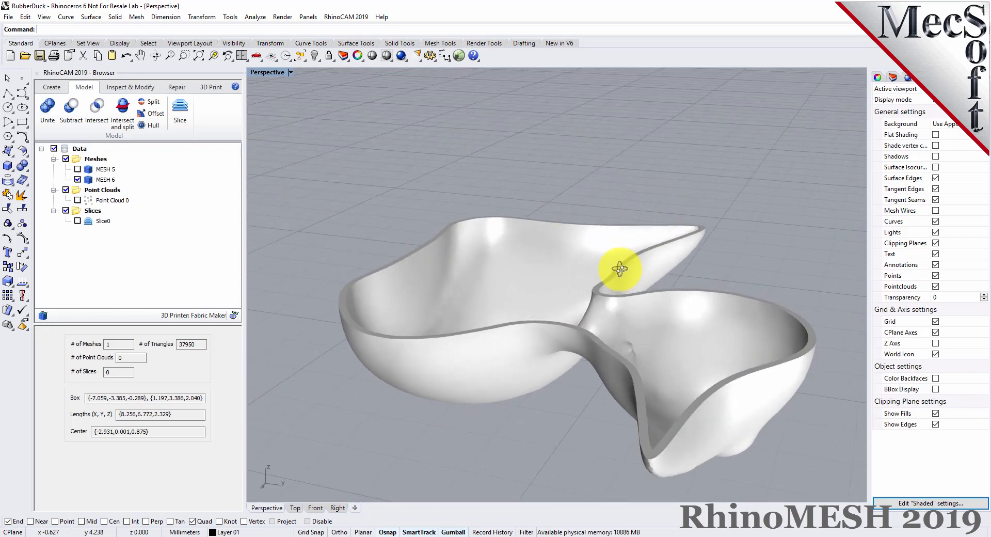
drag(619, 267, 765, 285)
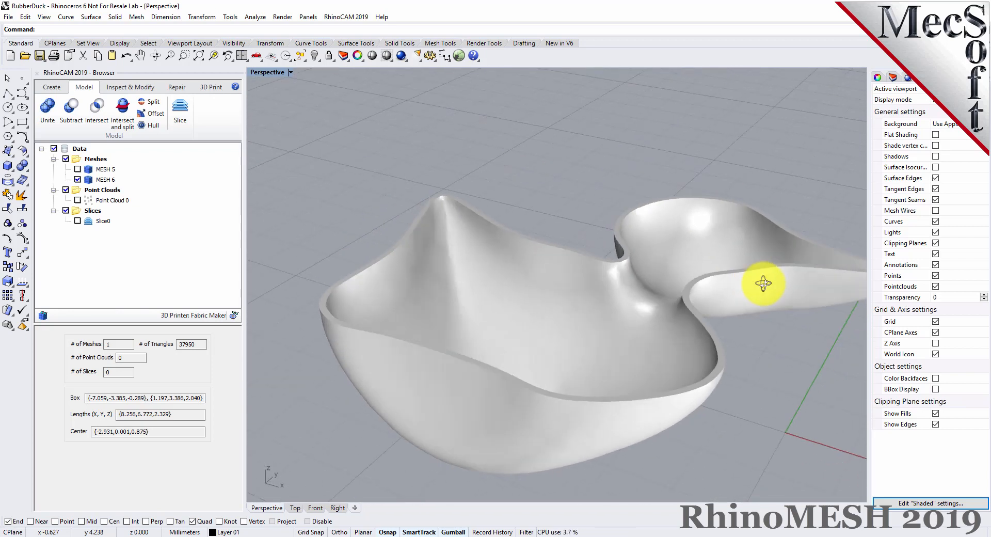
drag(765, 285, 849, 302)
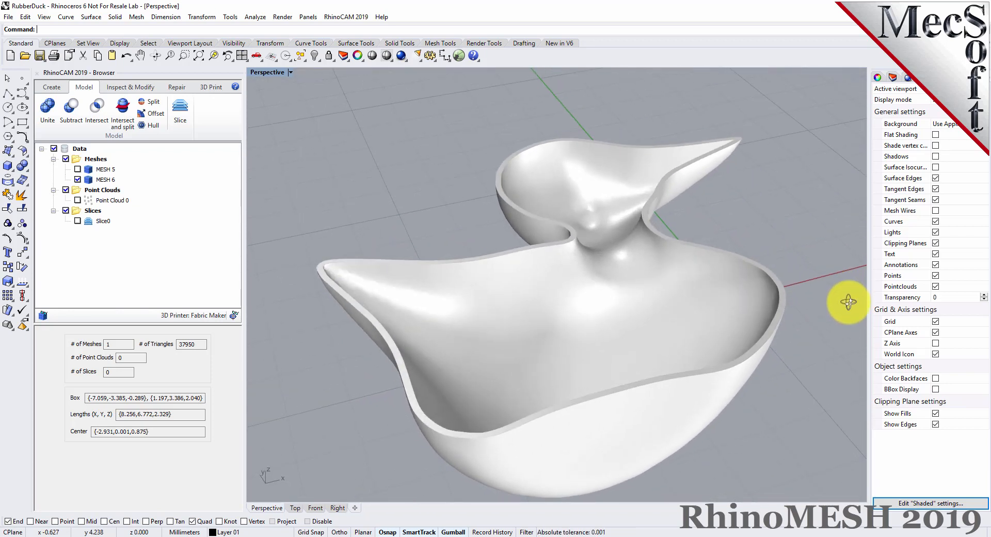